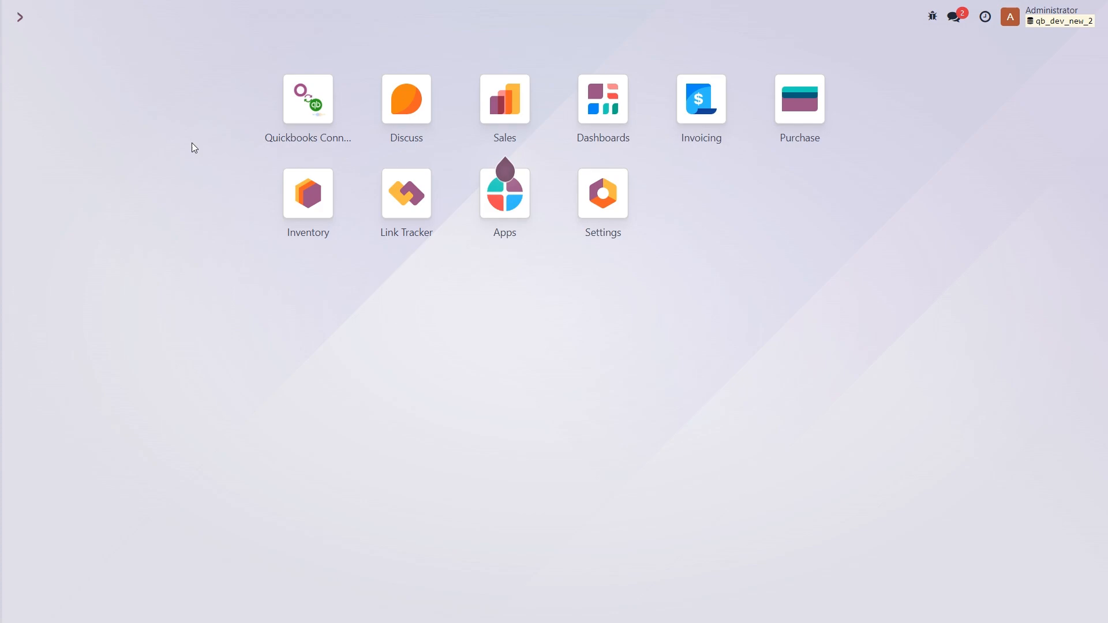
Step: Open the QuickBooks Connector app to reach the My quickbooks connection
{"action": "left_click", "coordinate": [307, 98]}
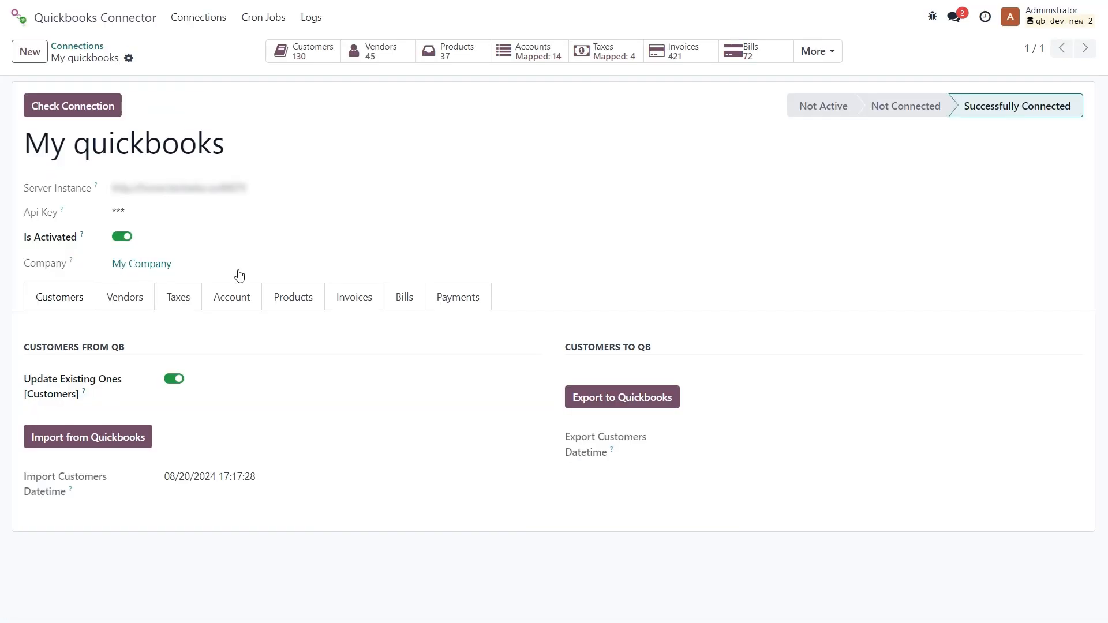
Step: Show the Account settings with default asset, COGS and income accounts
{"action": "left_click", "coordinate": [232, 296]}
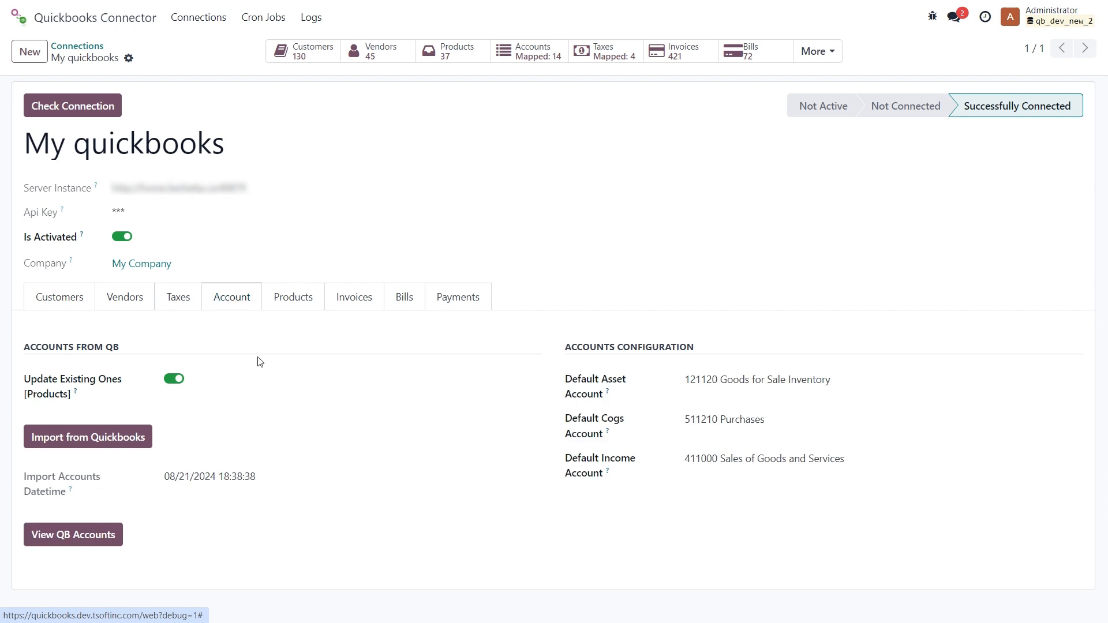
{"action": "mouse_move", "coordinate": [238, 423]}
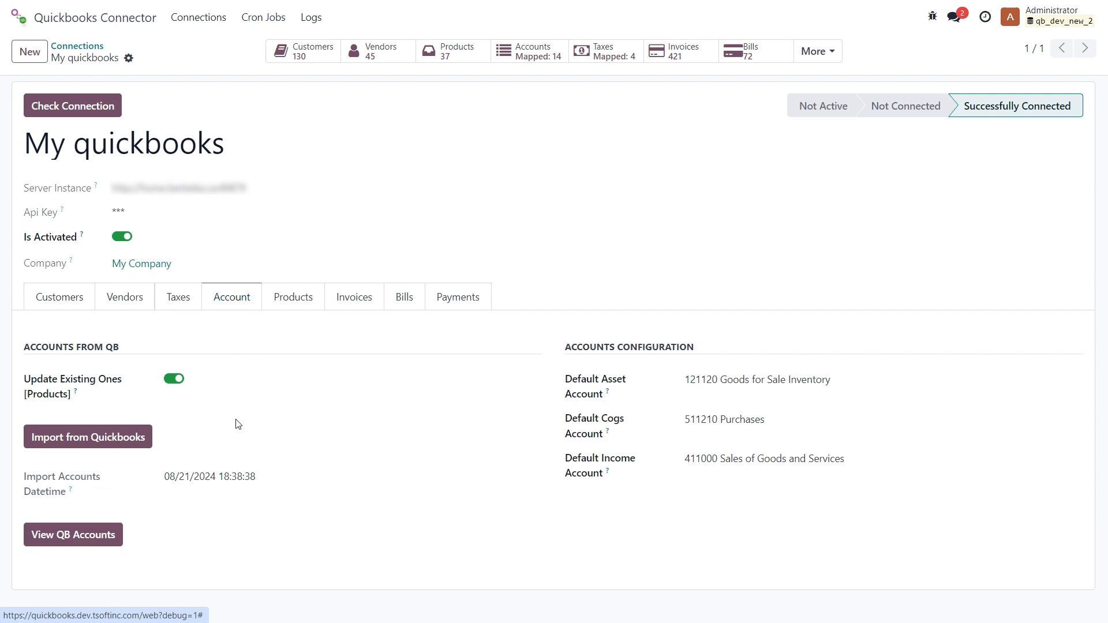
{"action": "mouse_move", "coordinate": [258, 454]}
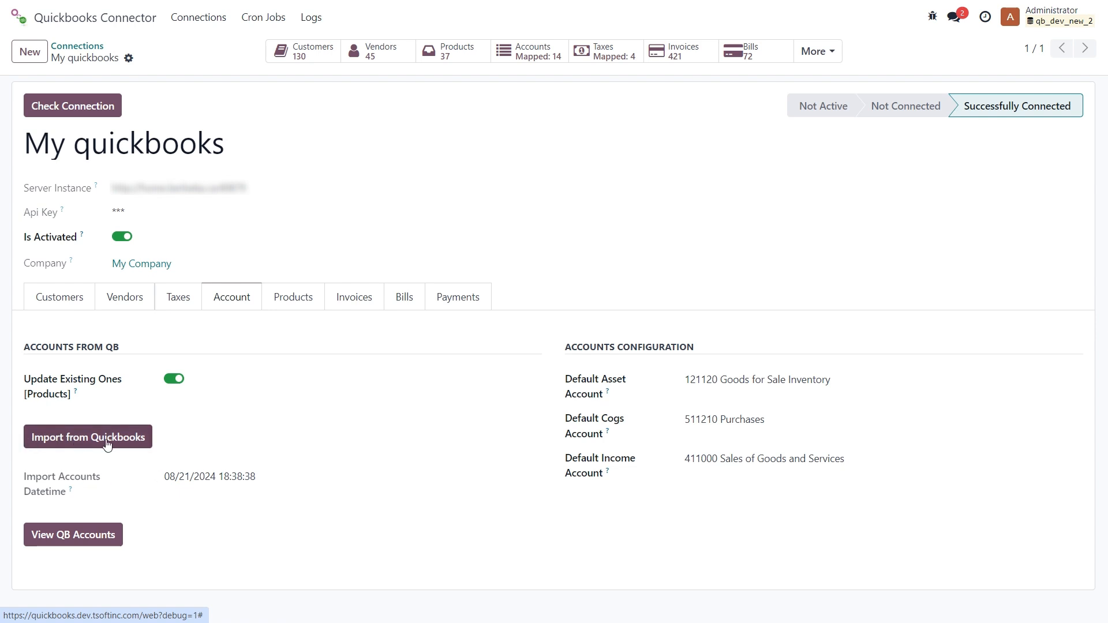
{"action": "mouse_move", "coordinate": [218, 444]}
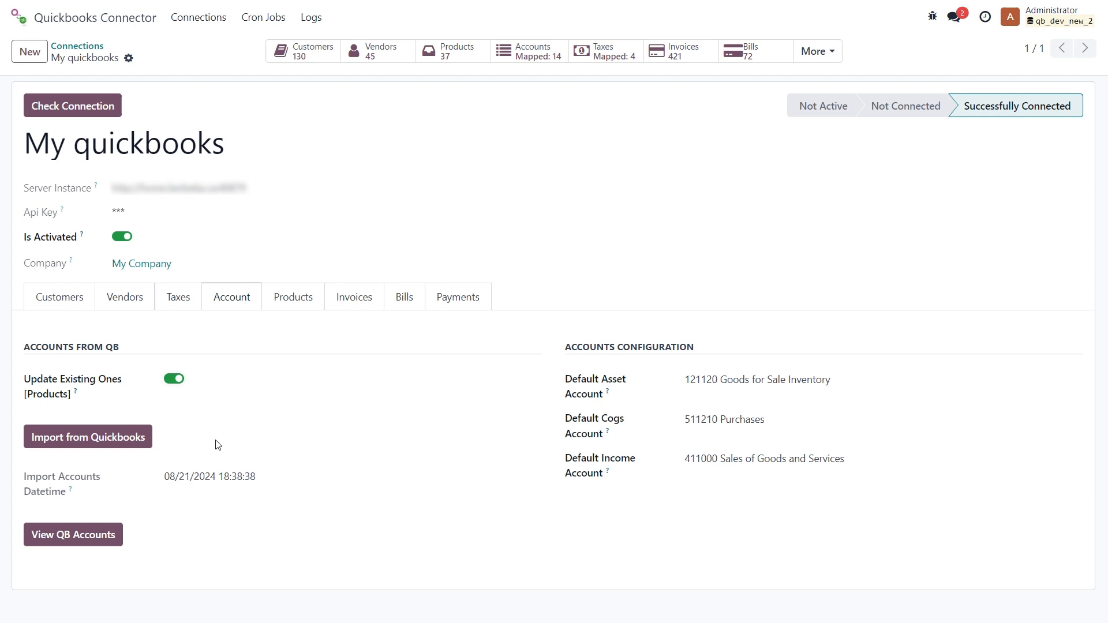
{"action": "mouse_move", "coordinate": [18, 399]}
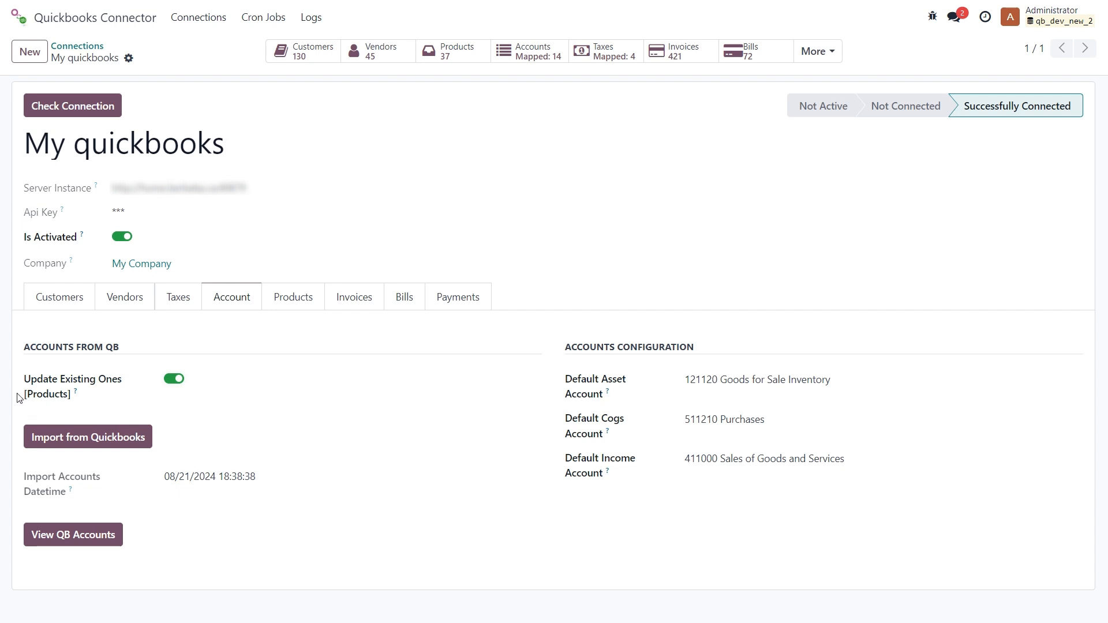
{"action": "mouse_move", "coordinate": [164, 390]}
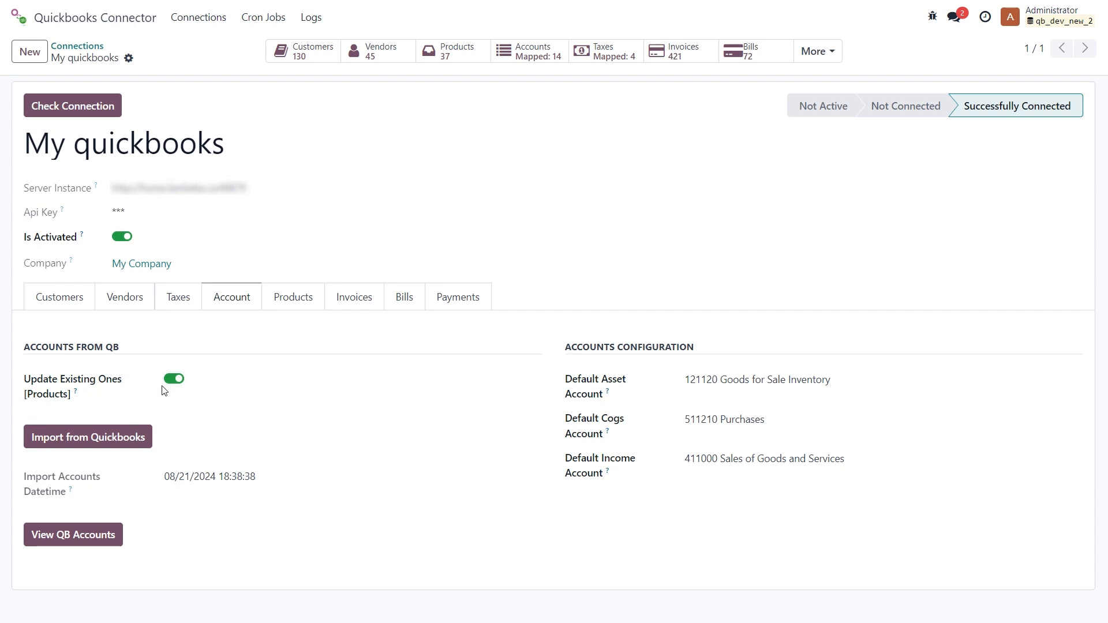
Step: Re-import accounts from QuickBooks with Update Existing Ones kept enabled
{"action": "left_click", "coordinate": [173, 378]}
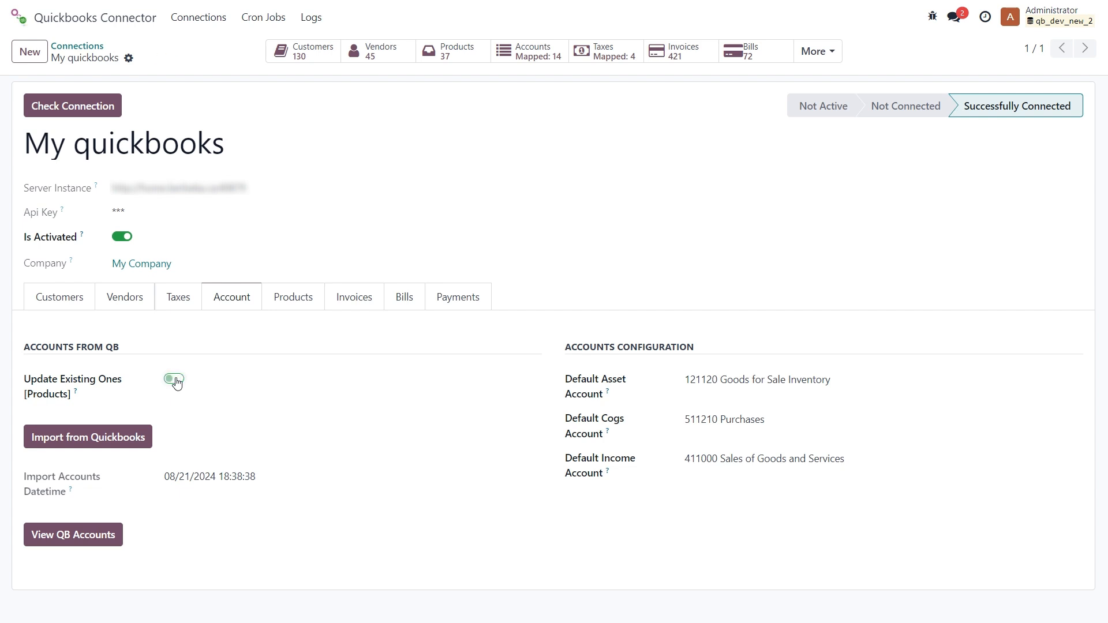
{"action": "left_click", "coordinate": [174, 378]}
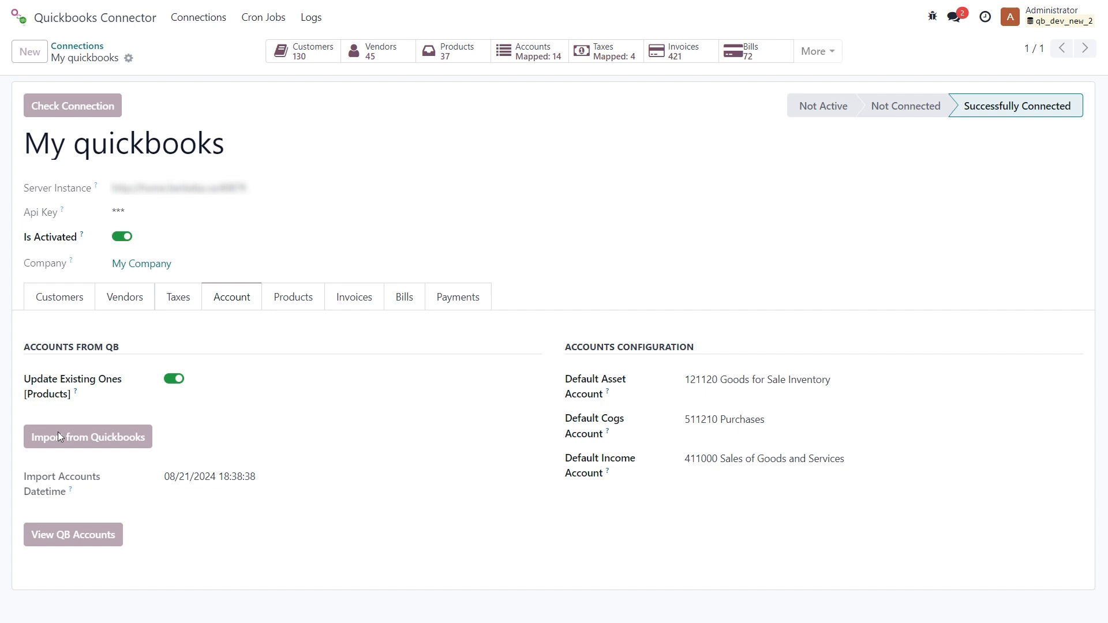
{"action": "left_click", "coordinate": [88, 437]}
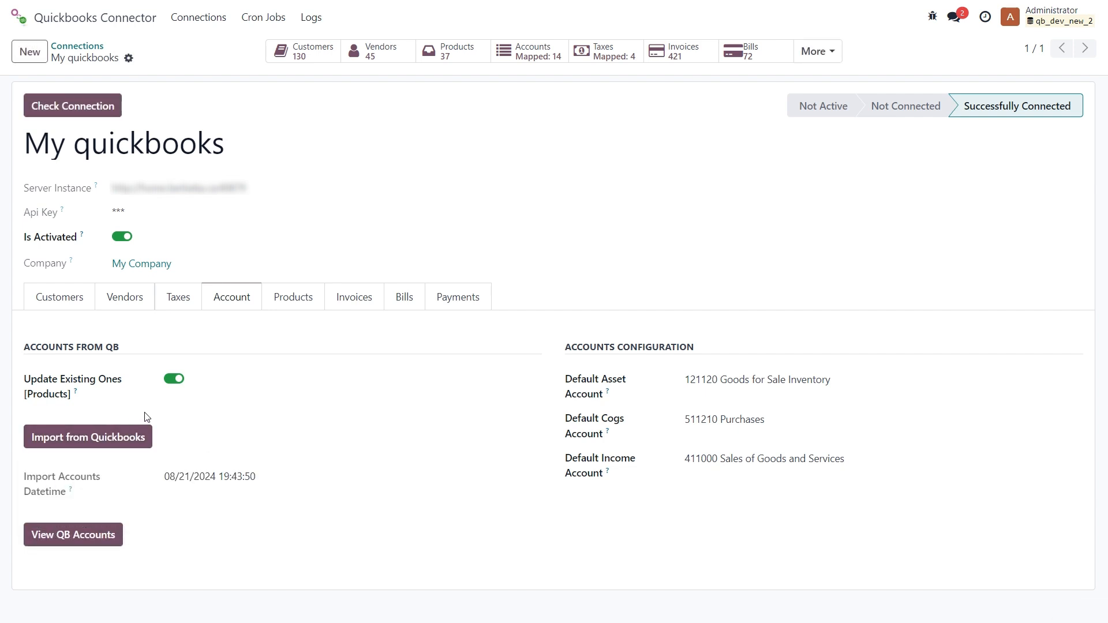
{"action": "mouse_move", "coordinate": [188, 495]}
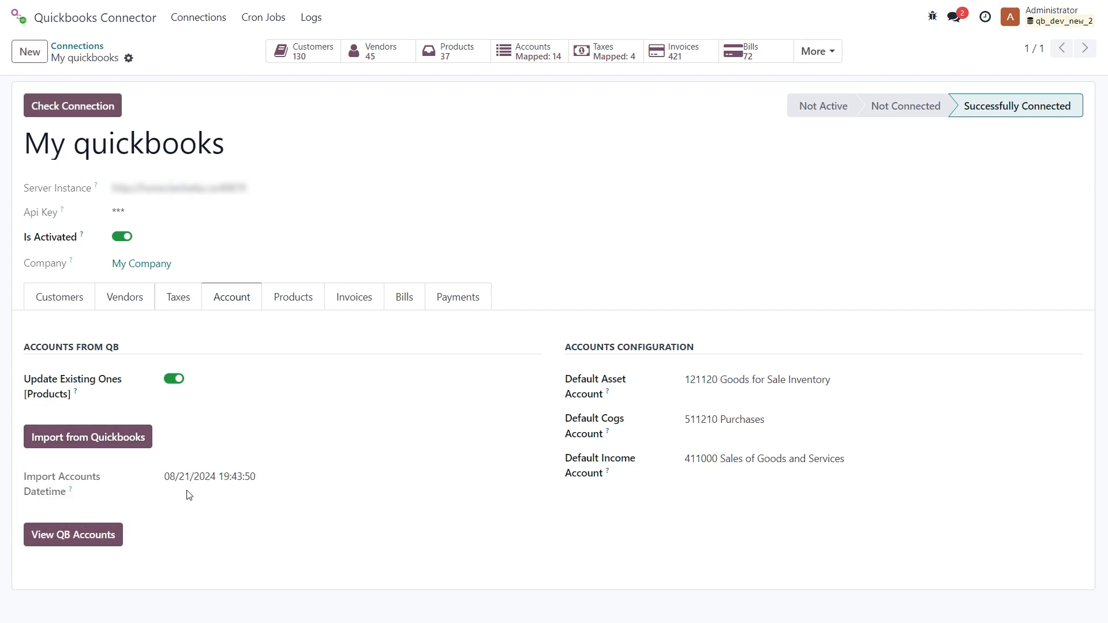
{"action": "mouse_move", "coordinate": [200, 492]}
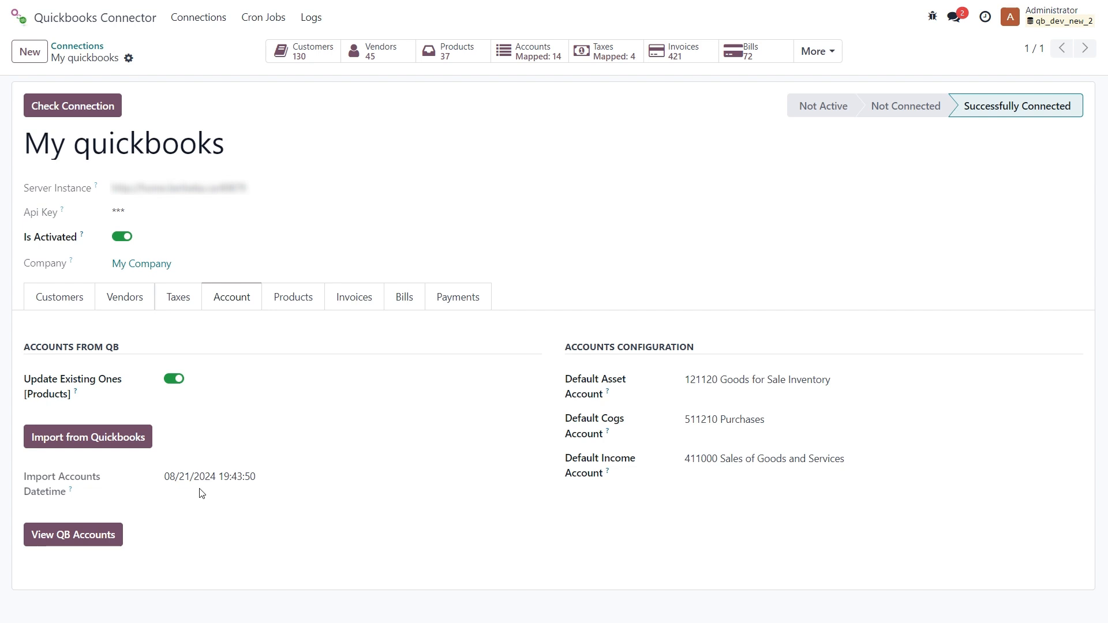
{"action": "mouse_move", "coordinate": [50, 567]}
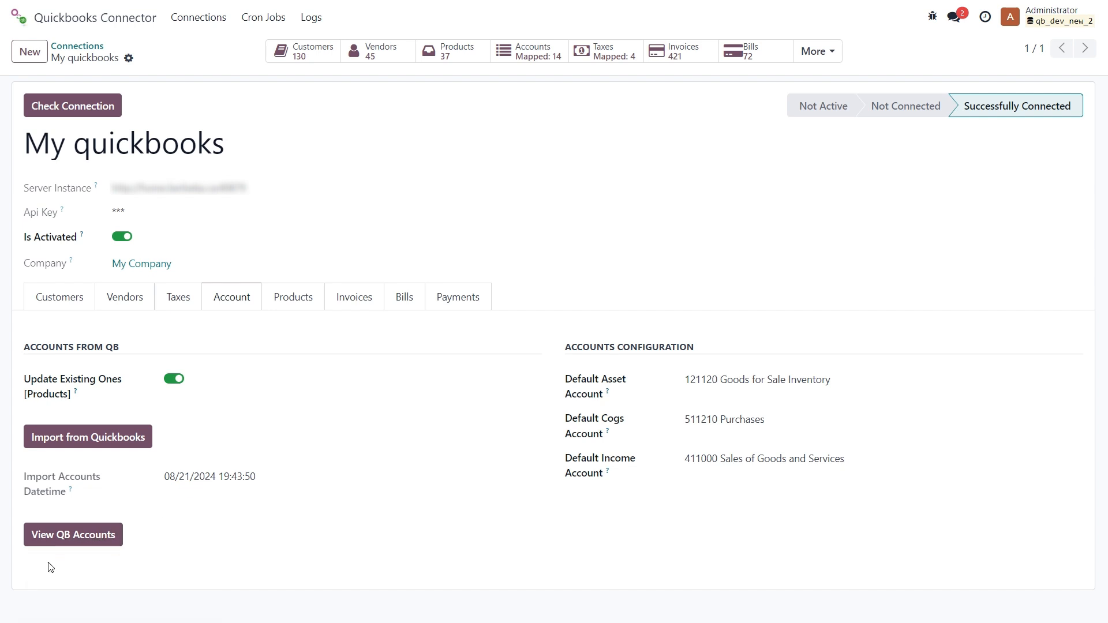
{"action": "mouse_move", "coordinate": [73, 534]}
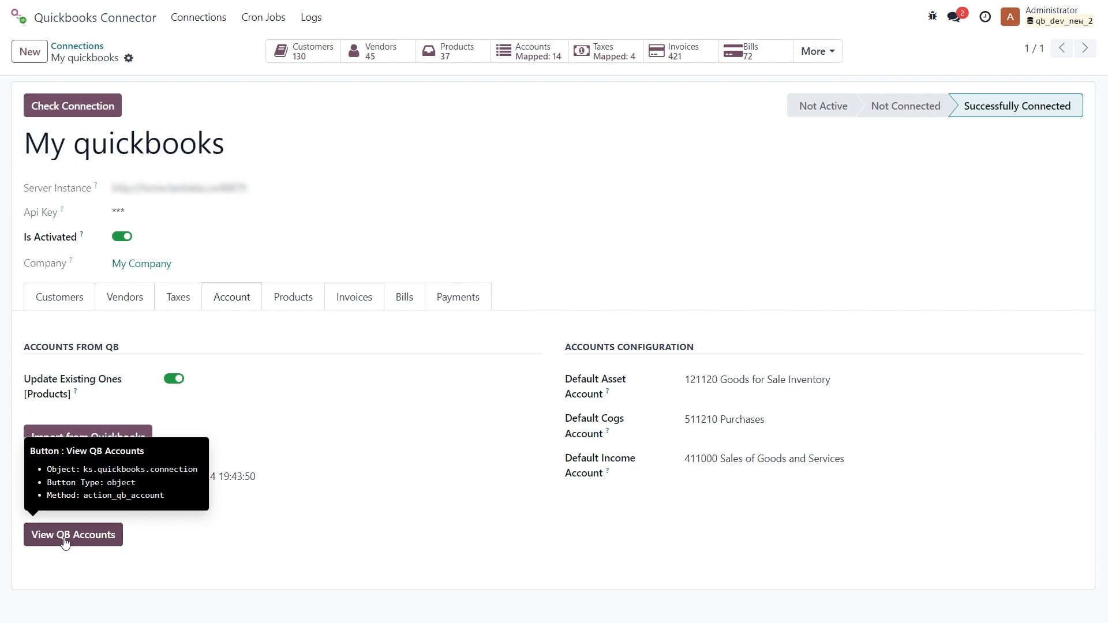
{"action": "left_click", "coordinate": [74, 534]}
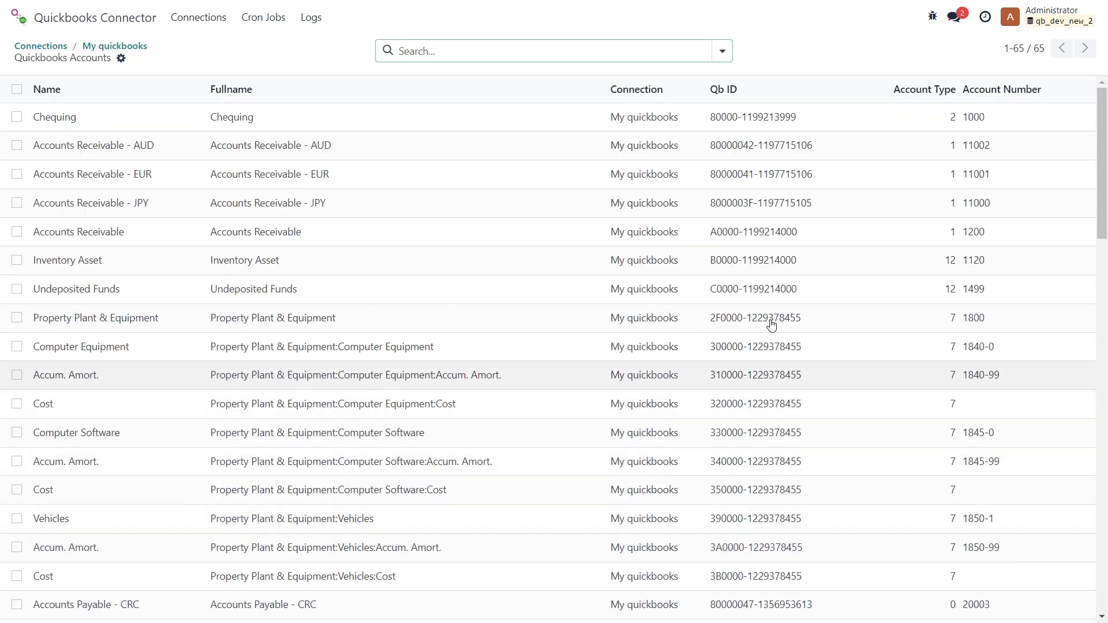
{"action": "mouse_move", "coordinate": [660, 245]}
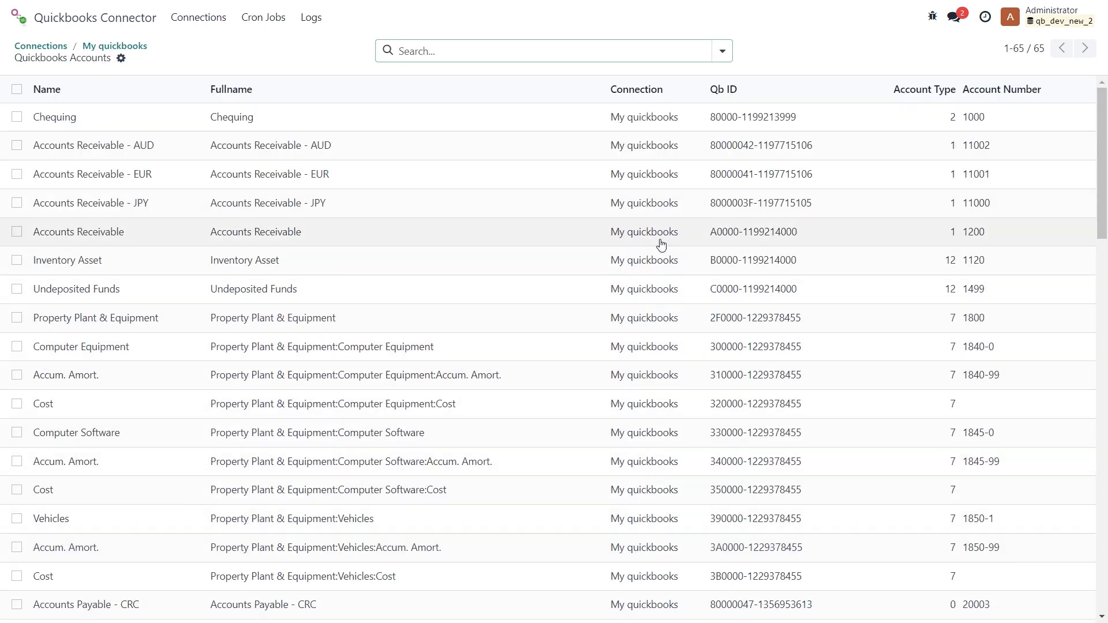
{"action": "mouse_move", "coordinate": [735, 116]}
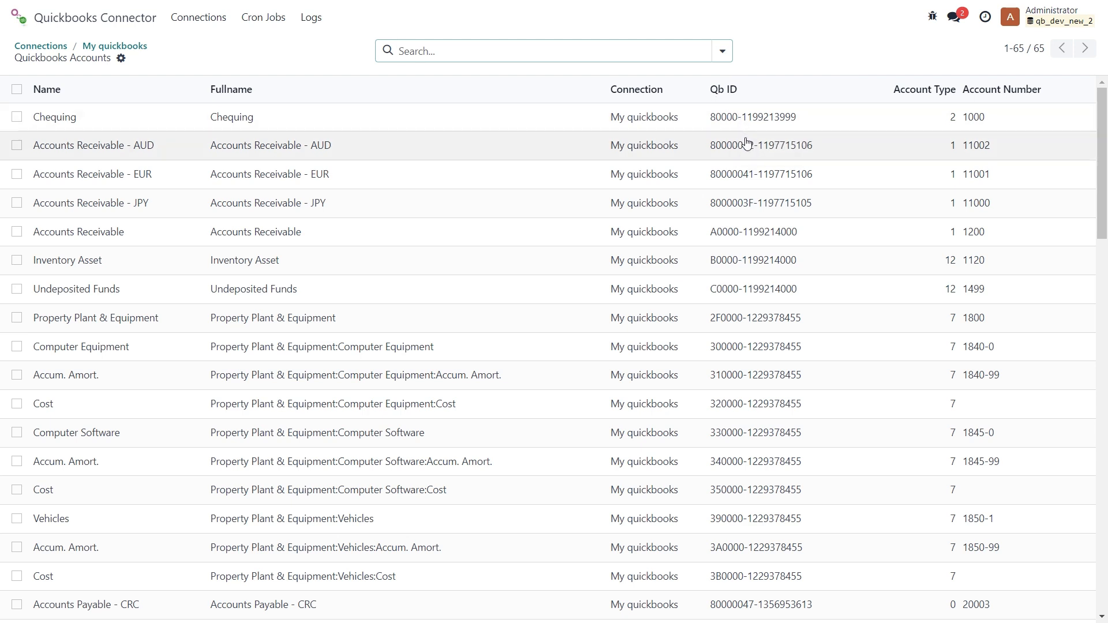
{"action": "mouse_move", "coordinate": [760, 145]}
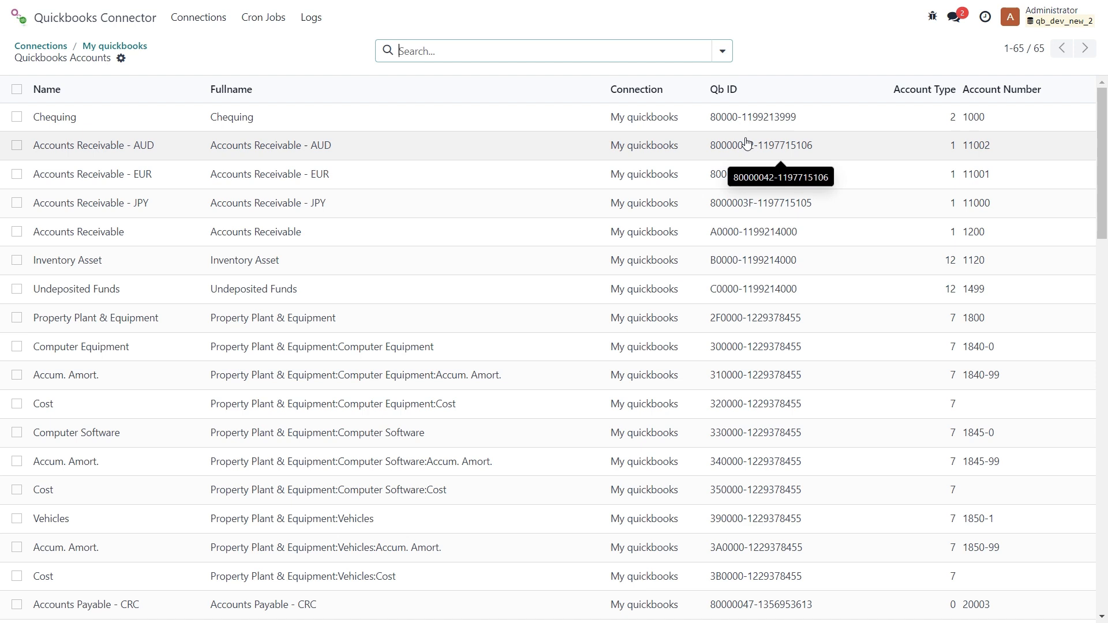
{"action": "mouse_move", "coordinate": [748, 186]}
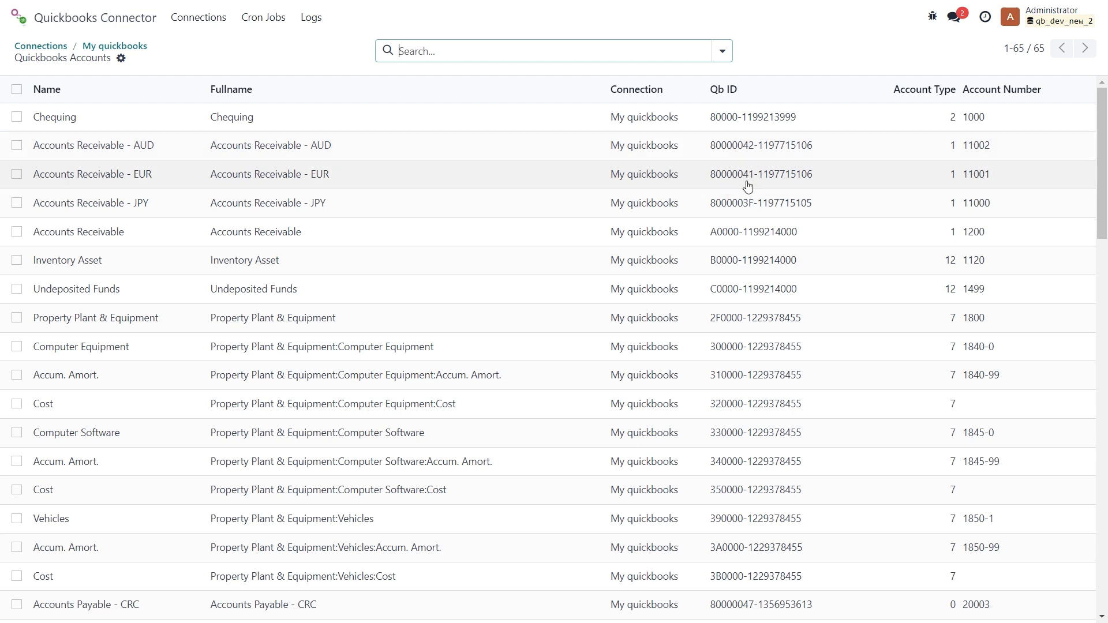
{"action": "mouse_move", "coordinate": [749, 205]}
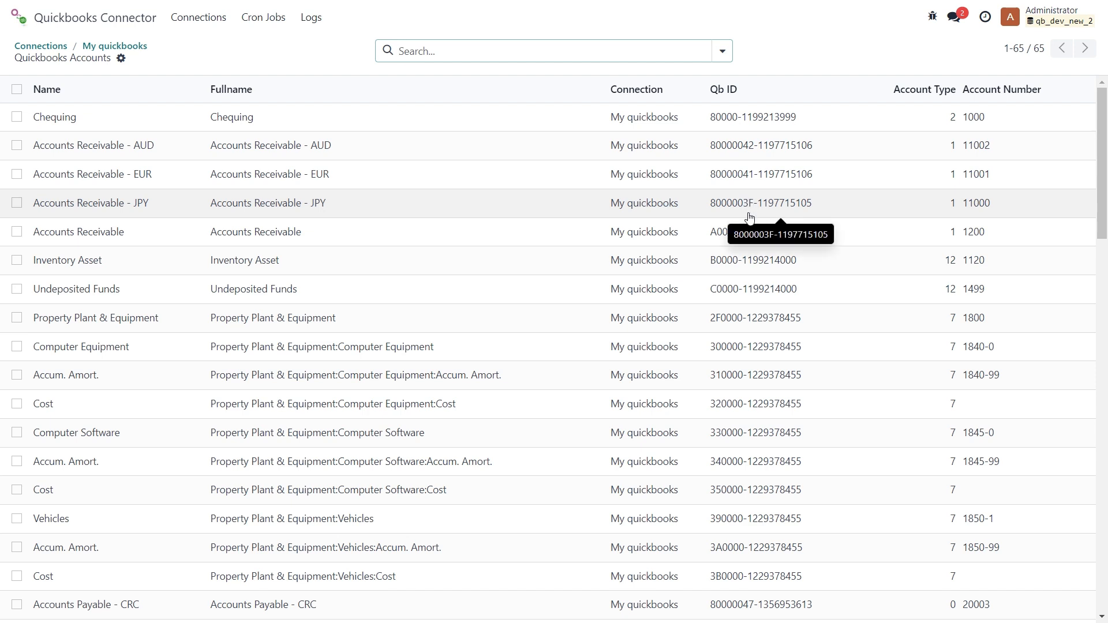
{"action": "mouse_move", "coordinate": [748, 269]}
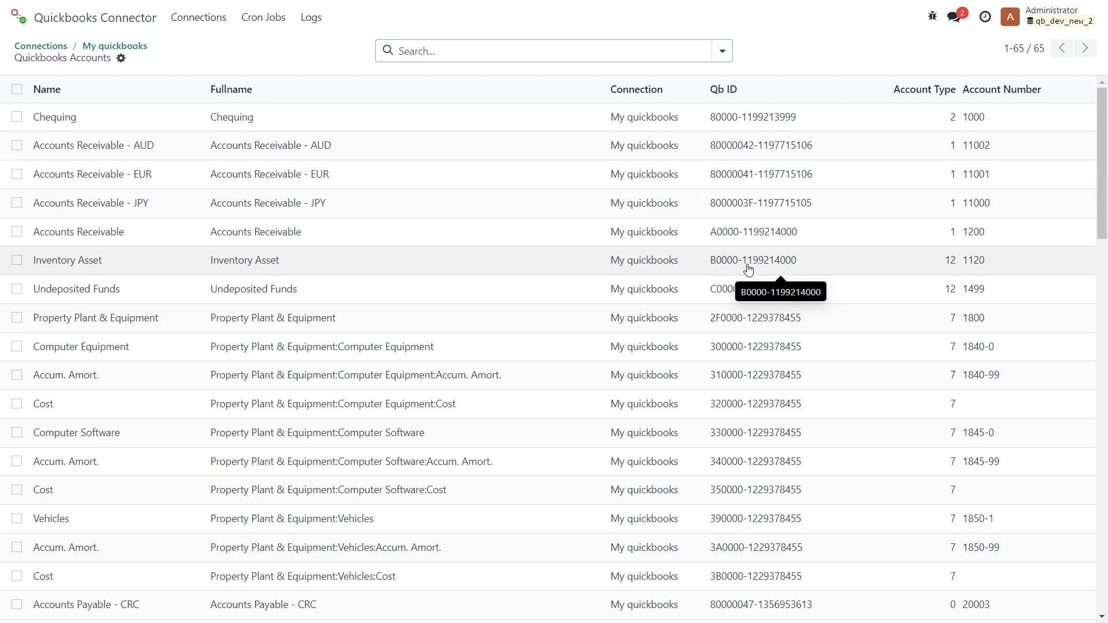
{"action": "mouse_move", "coordinate": [222, 52]}
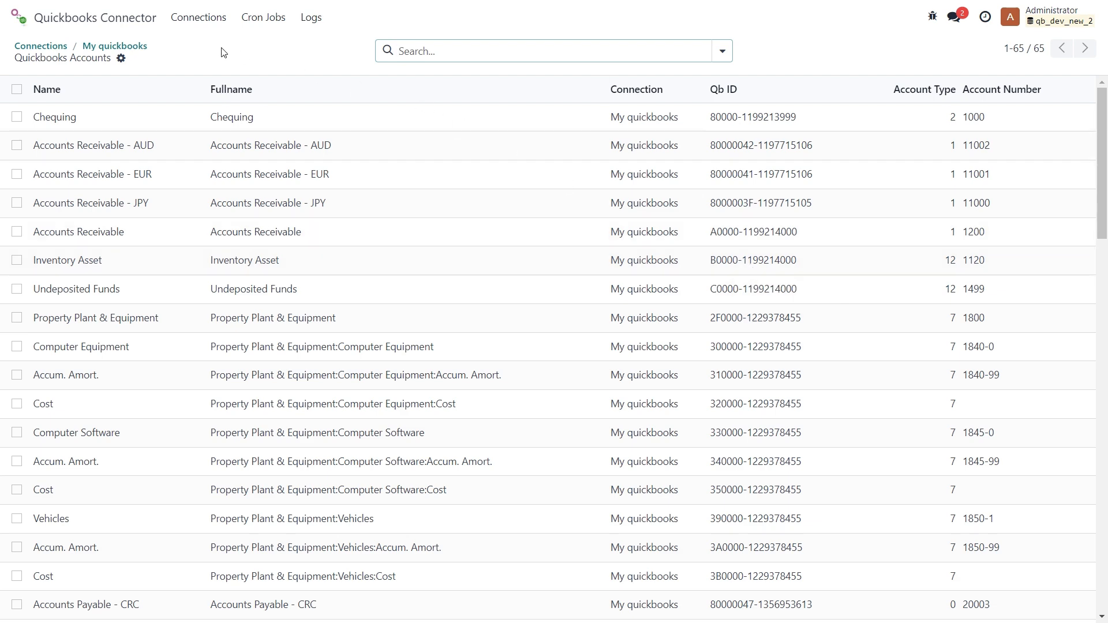
{"action": "left_click", "coordinate": [114, 45]}
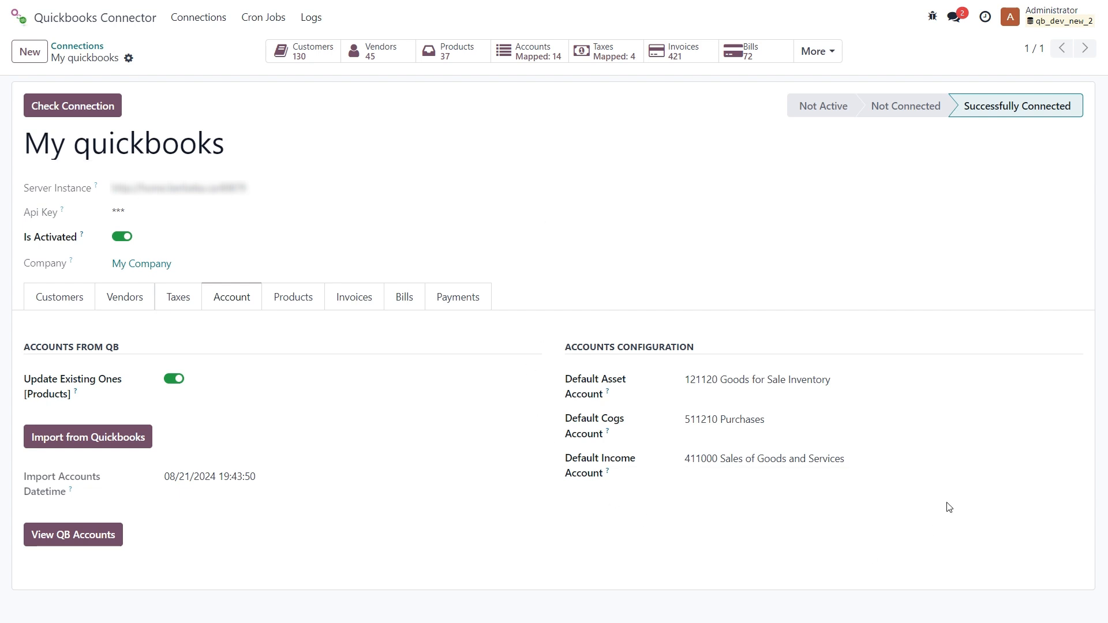
{"action": "mouse_move", "coordinate": [652, 396]}
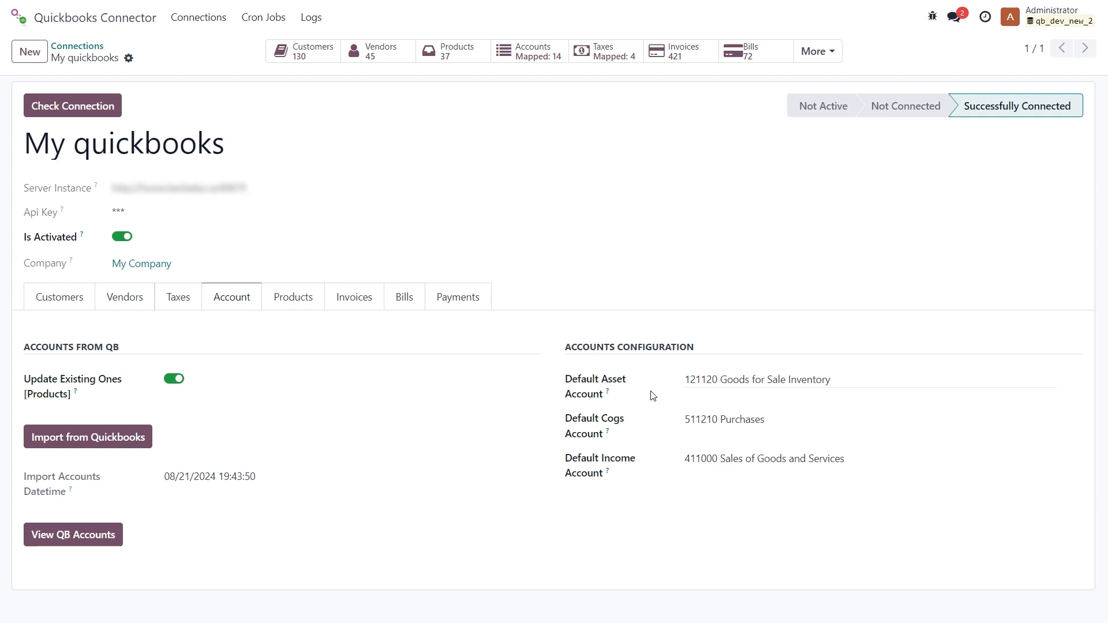
{"action": "mouse_move", "coordinate": [534, 78]}
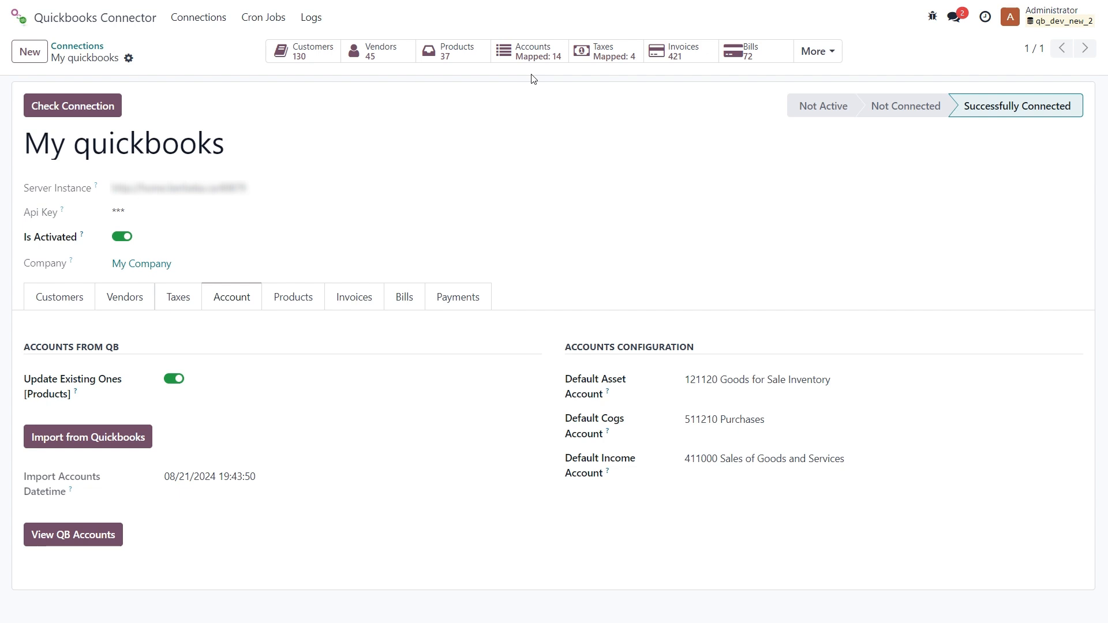
{"action": "mouse_move", "coordinate": [529, 50]}
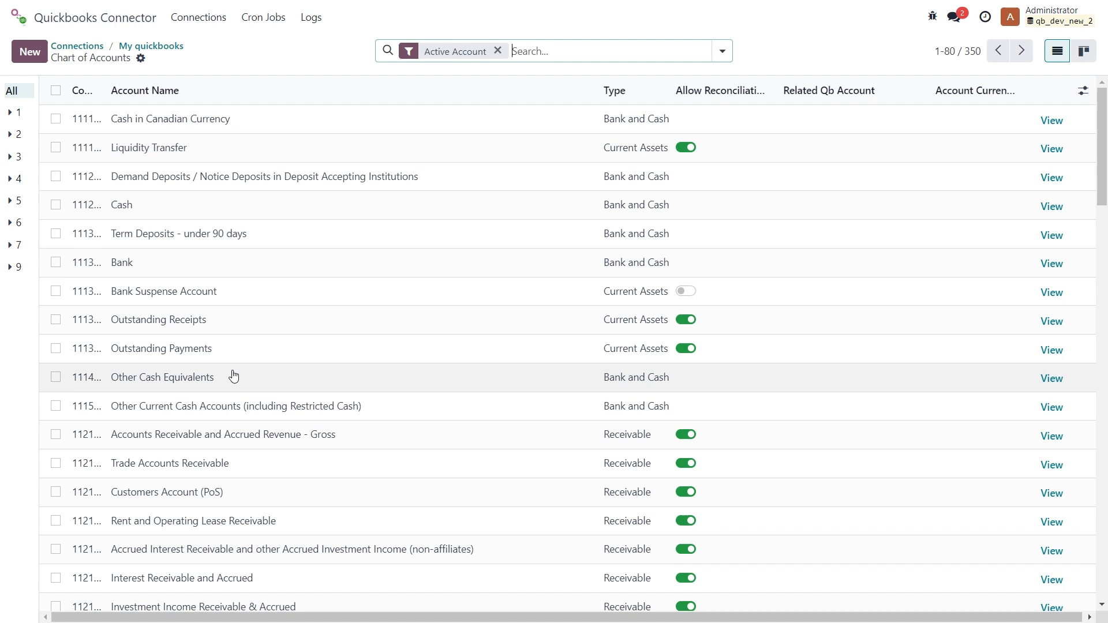
{"action": "mouse_move", "coordinate": [759, 167]}
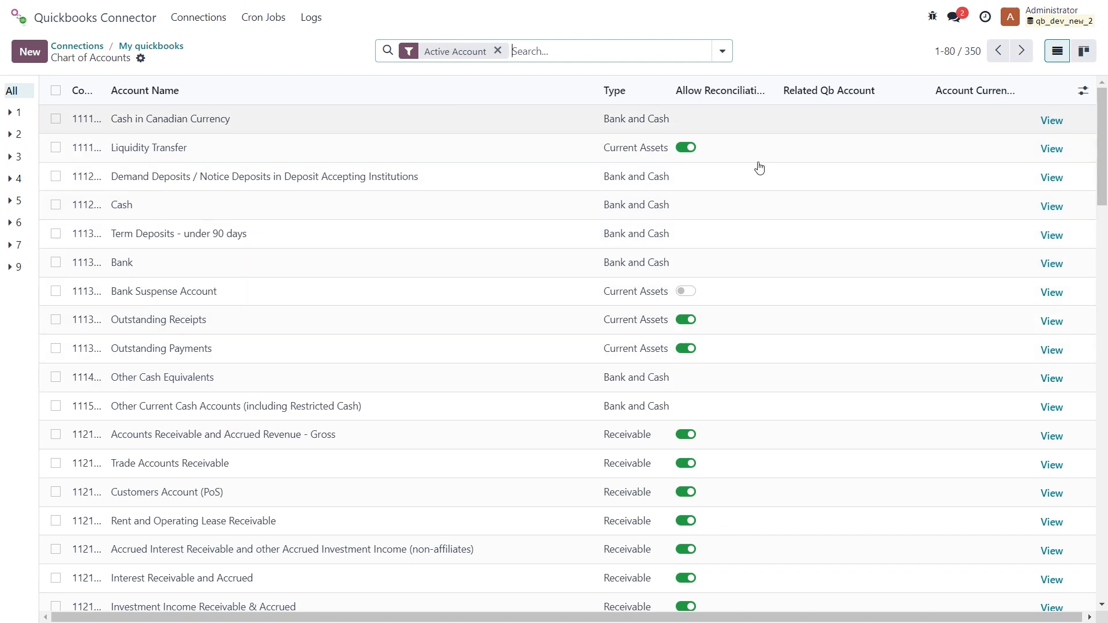
{"action": "mouse_move", "coordinate": [829, 124]}
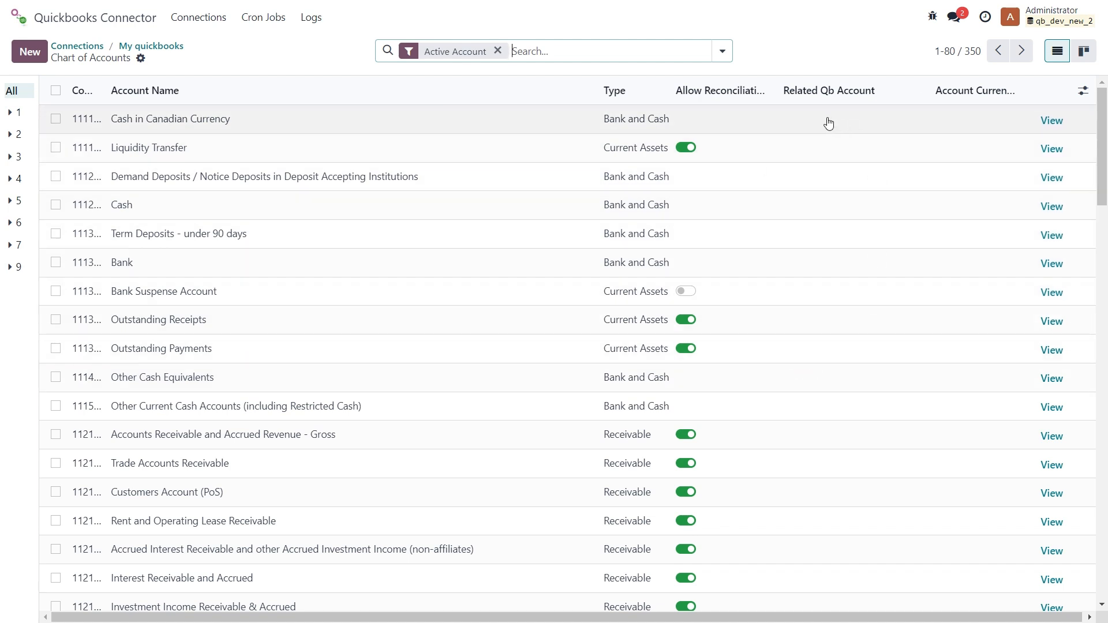
Step: Link Cash in Canadian Currency to Inventory Asset and sort accounts by Related Qb Account
{"action": "left_click", "coordinate": [848, 118]}
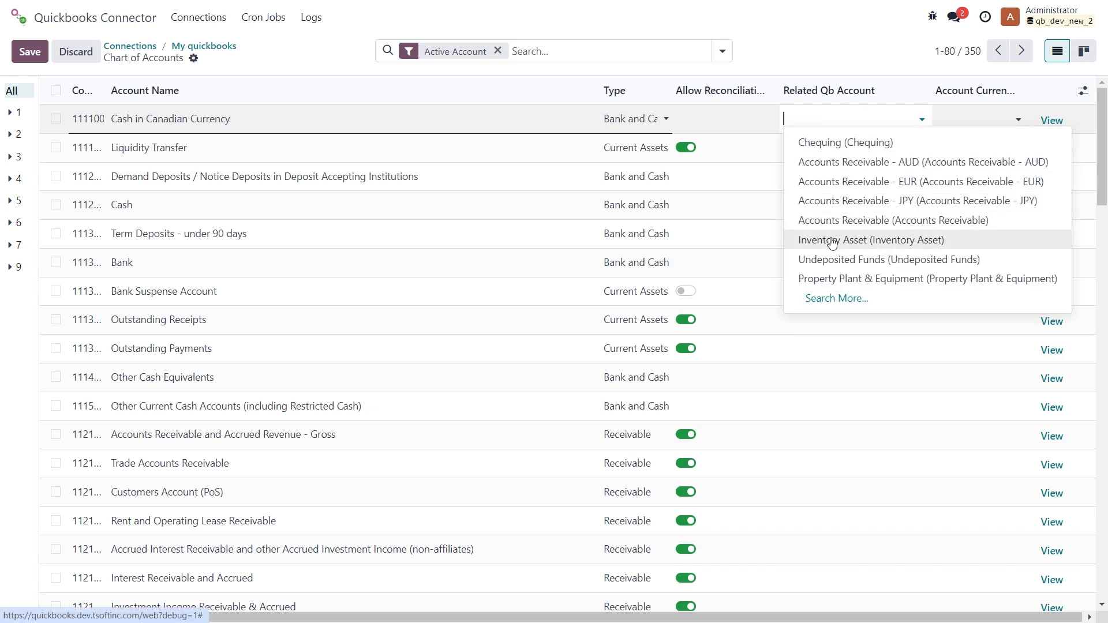
{"action": "left_click", "coordinate": [870, 240]}
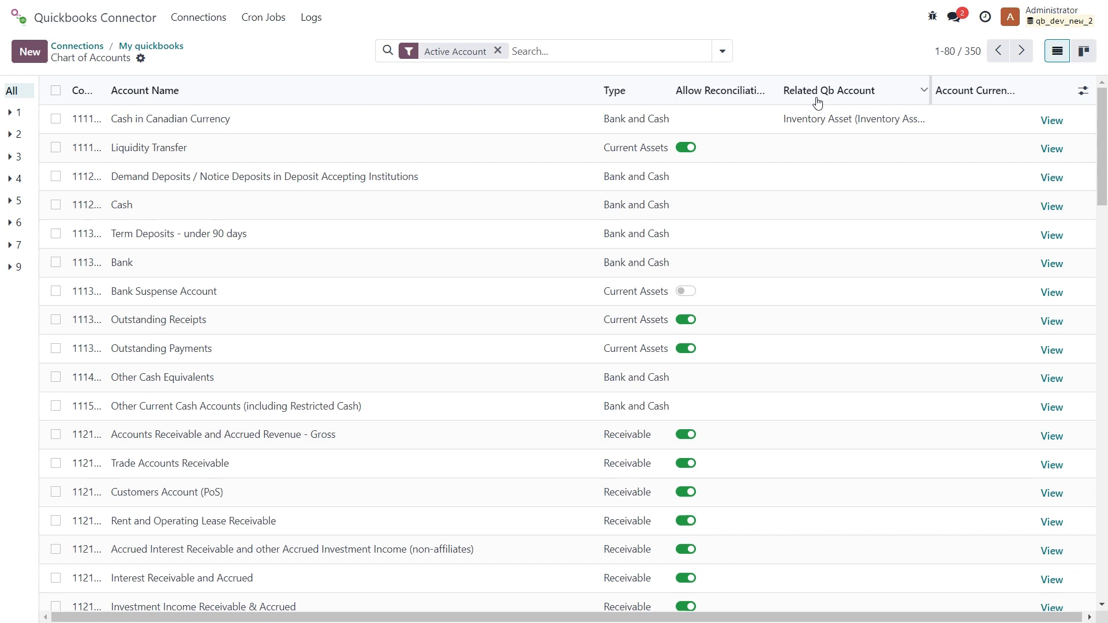
{"action": "left_click", "coordinate": [829, 90]}
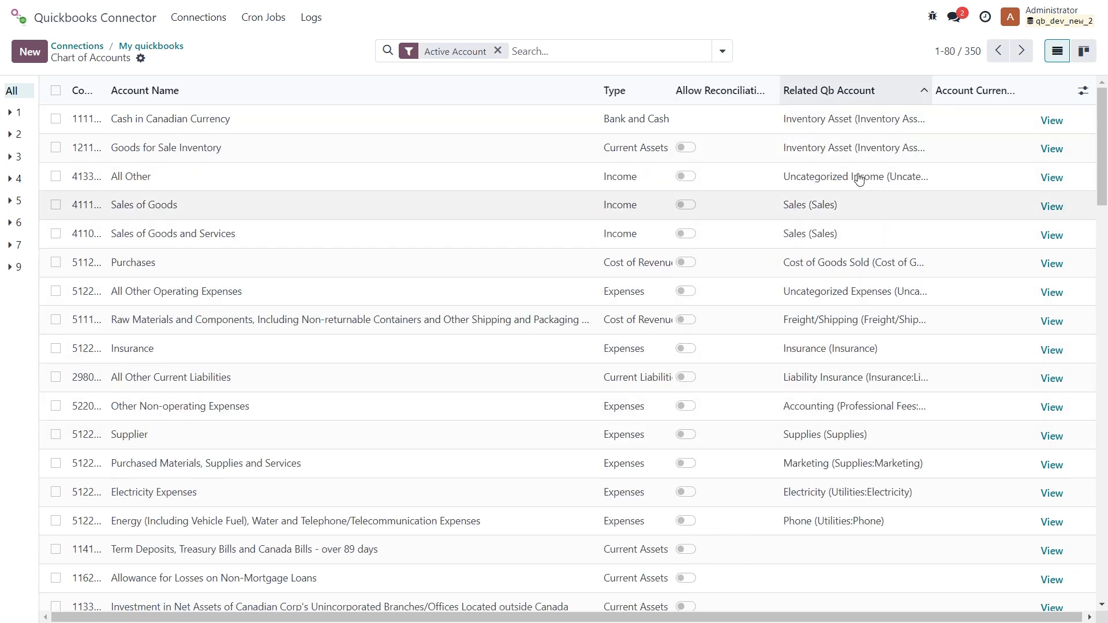
{"action": "mouse_move", "coordinate": [856, 175]}
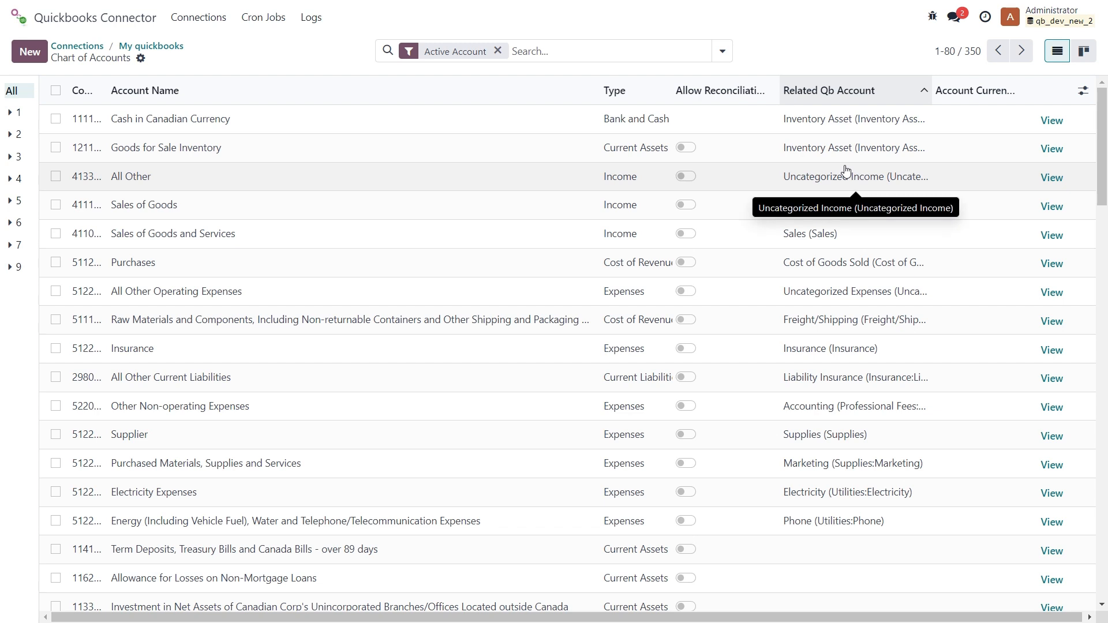
{"action": "mouse_move", "coordinate": [496, 128]}
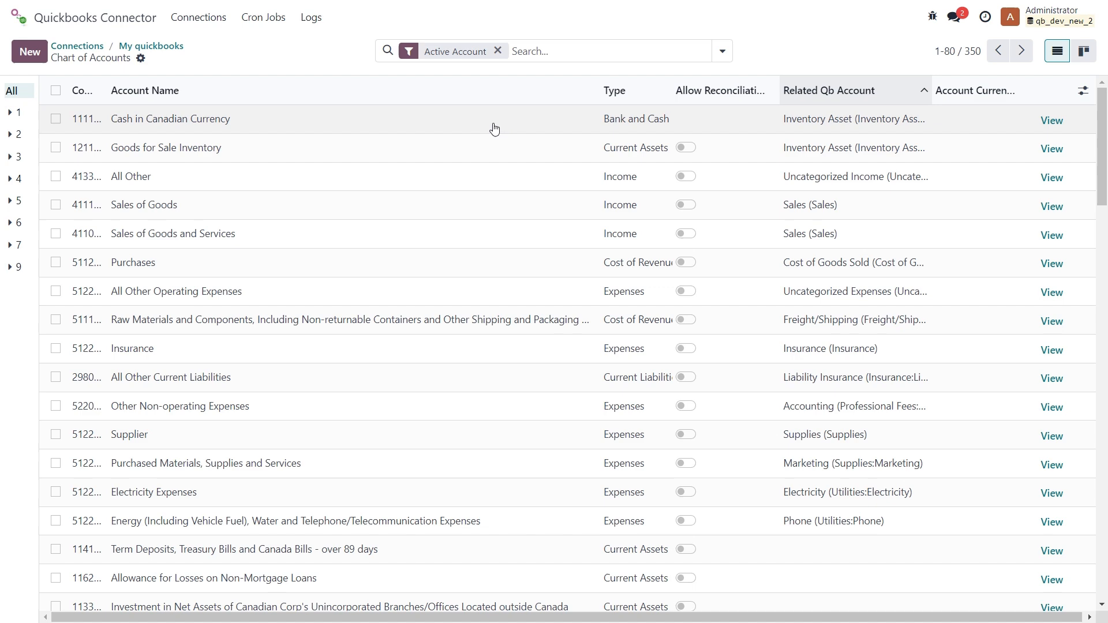
Step: Re-import taxes from QuickBooks on the My quickbooks connection's Taxes settings
{"action": "left_click", "coordinate": [97, 45]}
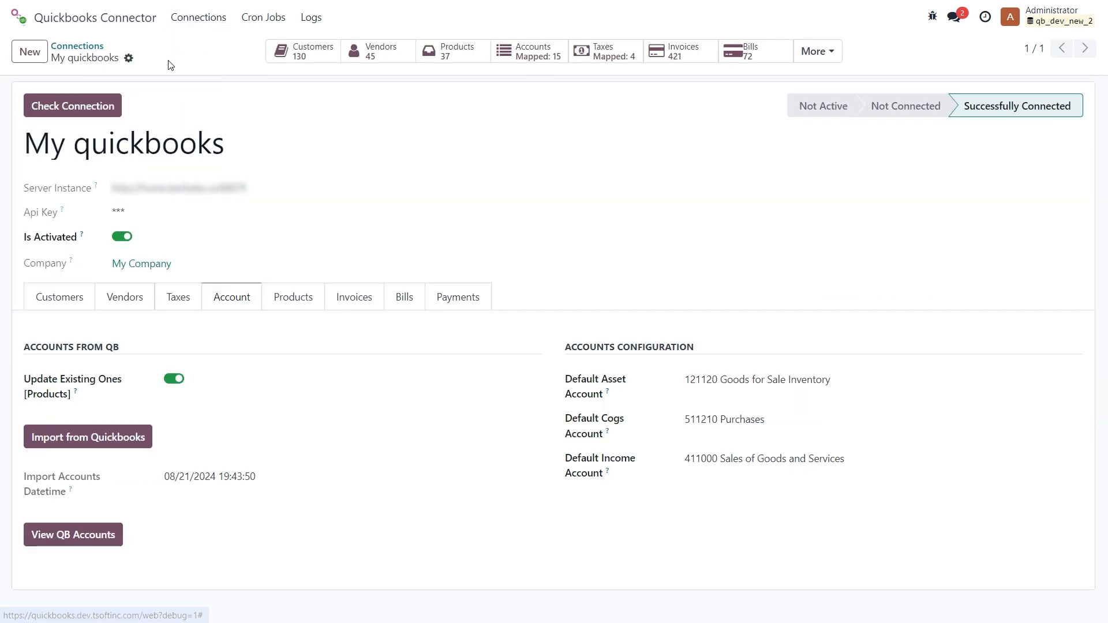
{"action": "left_click", "coordinate": [178, 297]}
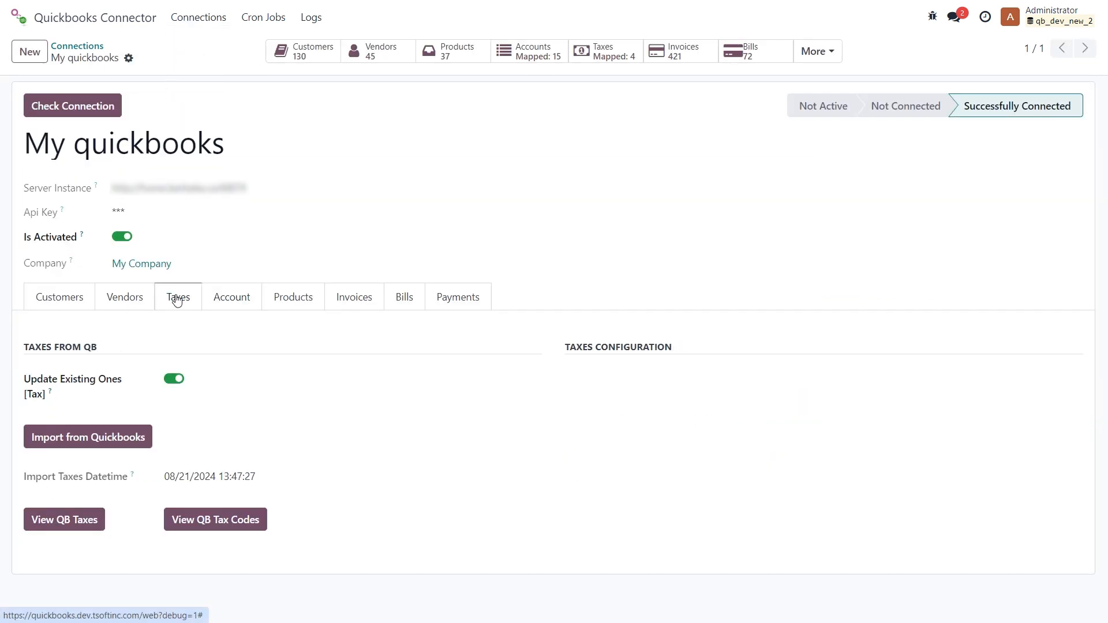
{"action": "mouse_move", "coordinate": [127, 380]}
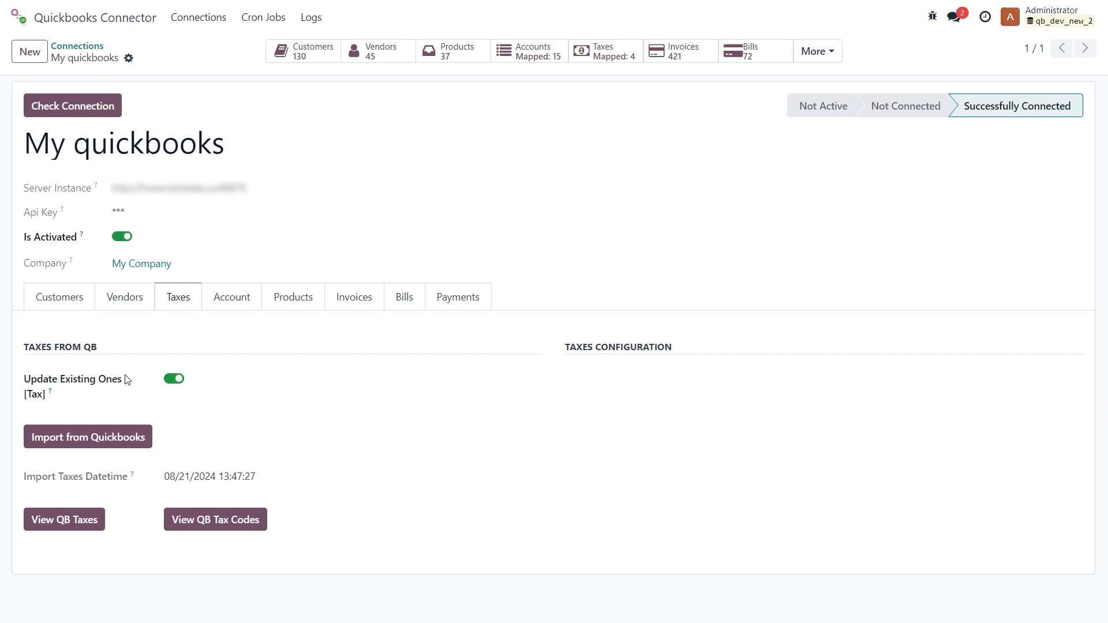
{"action": "mouse_move", "coordinate": [87, 437]}
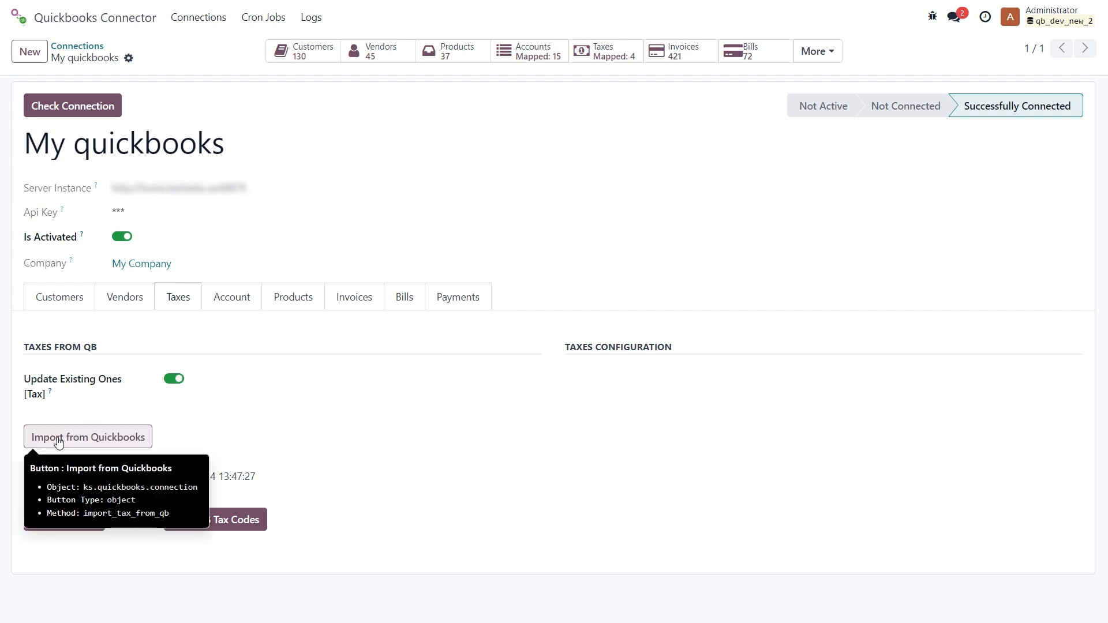
{"action": "left_click", "coordinate": [88, 436]}
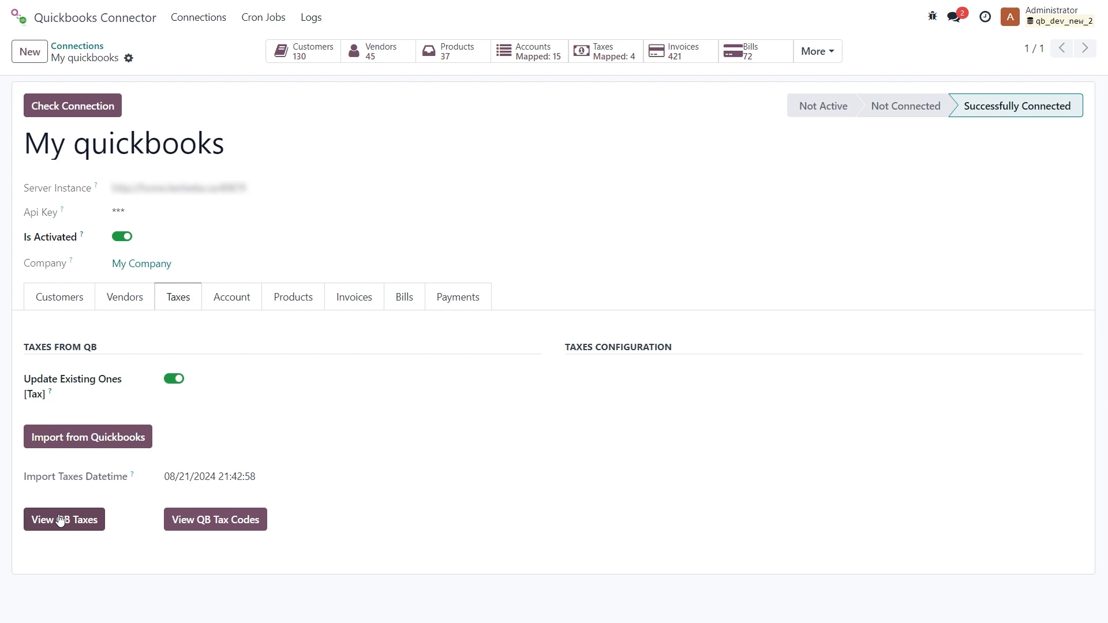
Step: View the 15 imported QuickBooks taxes with their QB IDs and tax codes
{"action": "left_click", "coordinate": [63, 519]}
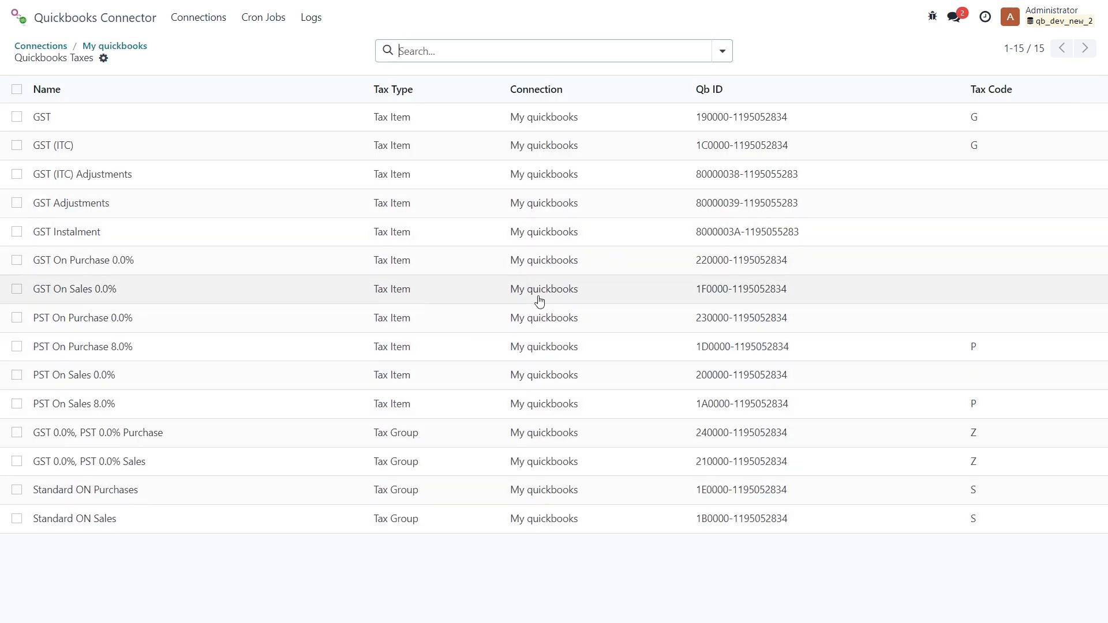
{"action": "mouse_move", "coordinate": [704, 78]}
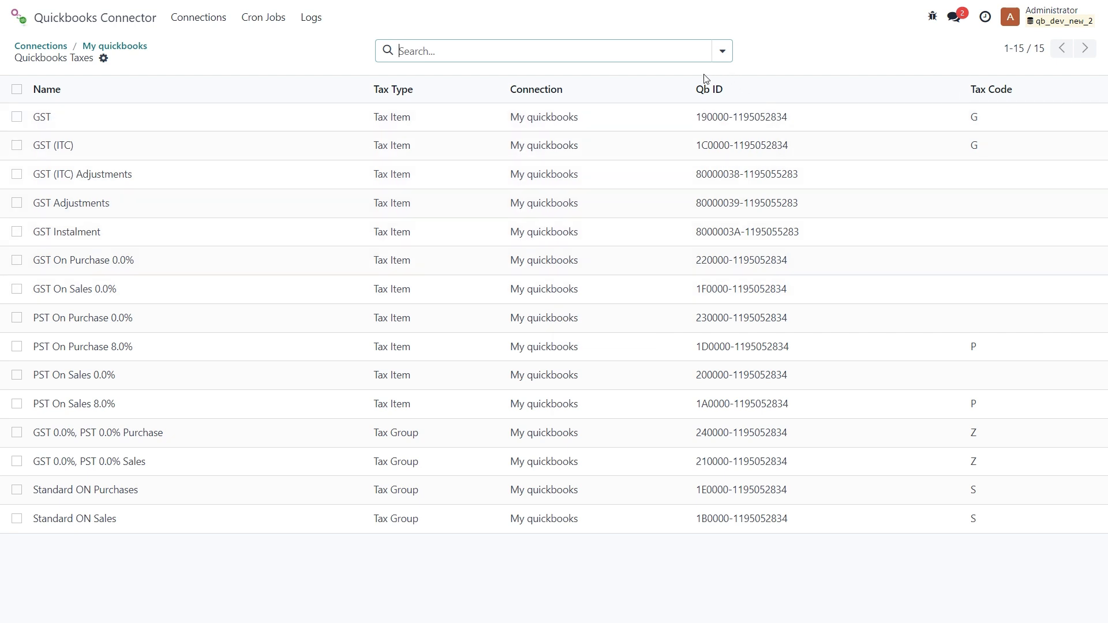
{"action": "mouse_move", "coordinate": [728, 161]}
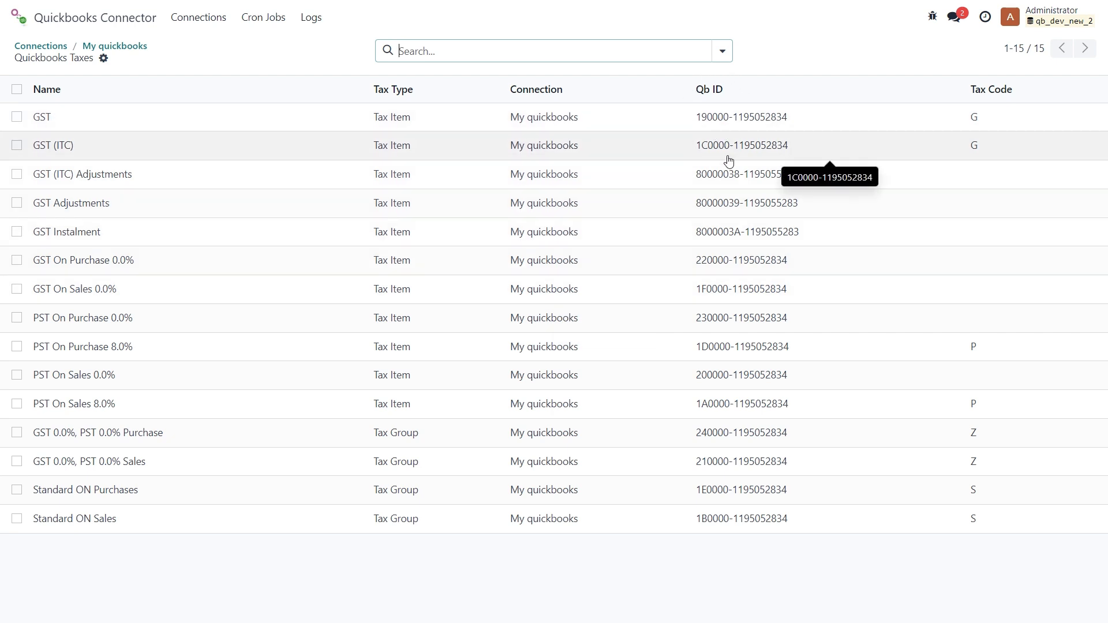
{"action": "mouse_move", "coordinate": [1028, 94]}
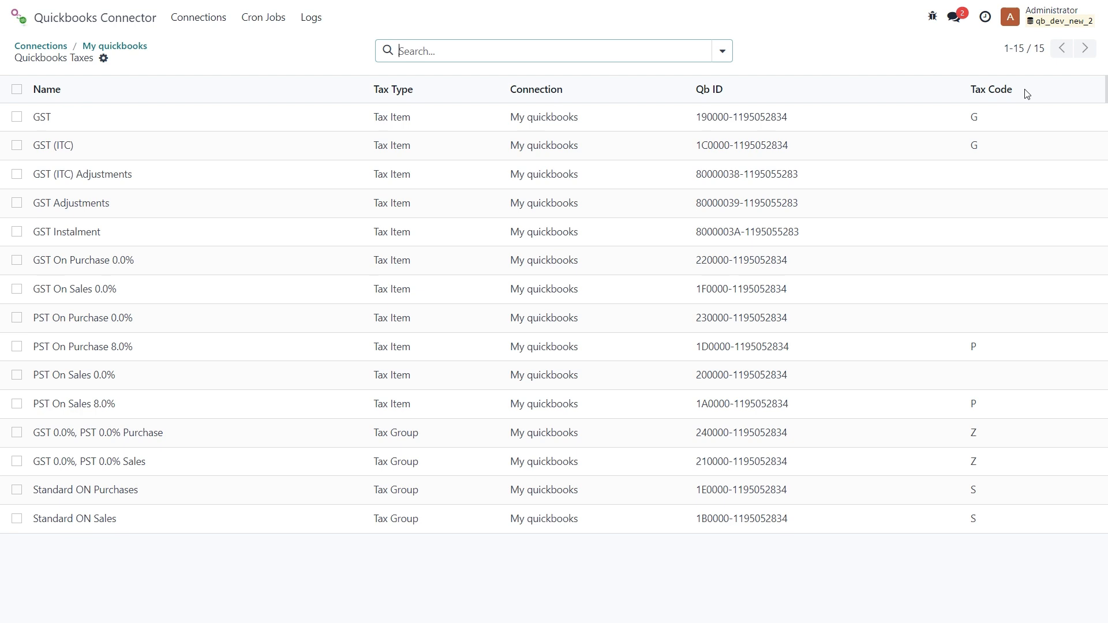
{"action": "mouse_move", "coordinate": [657, 91]}
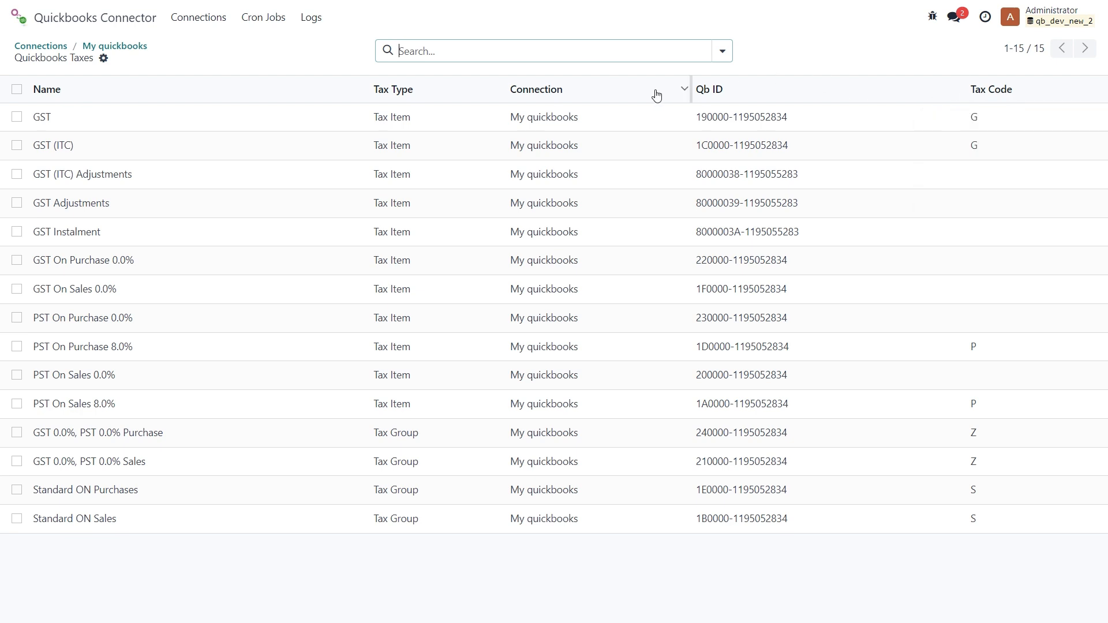
Step: List the 28 mapped Odoo taxes and look up all QuickBooks taxes for 14.975% GST+QST
{"action": "left_click", "coordinate": [114, 46]}
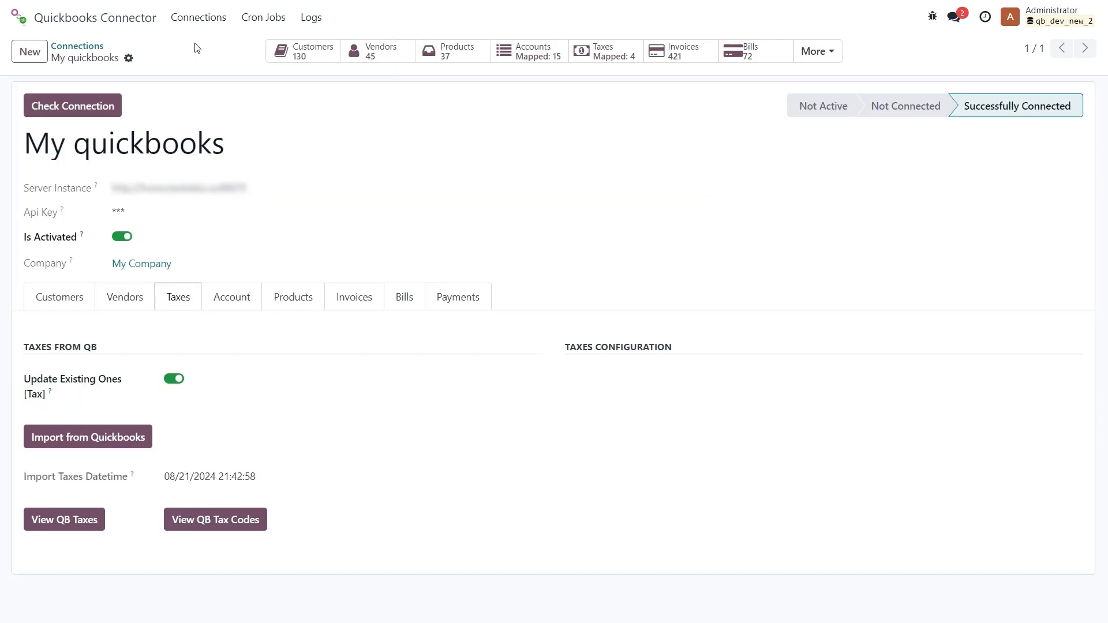
{"action": "mouse_move", "coordinate": [602, 51]}
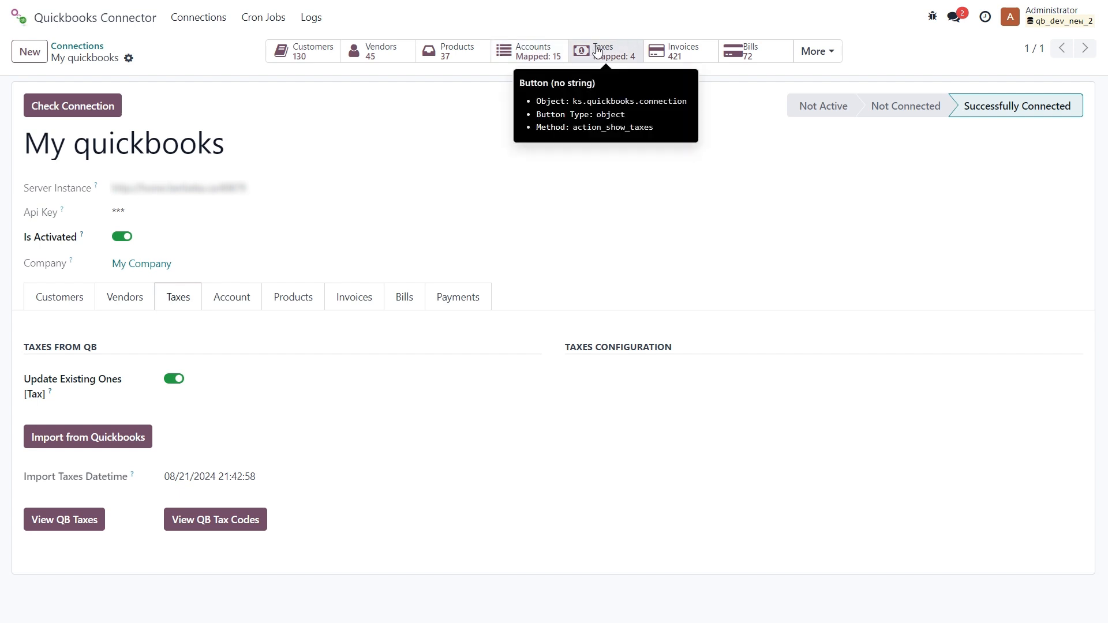
{"action": "left_click", "coordinate": [600, 51]}
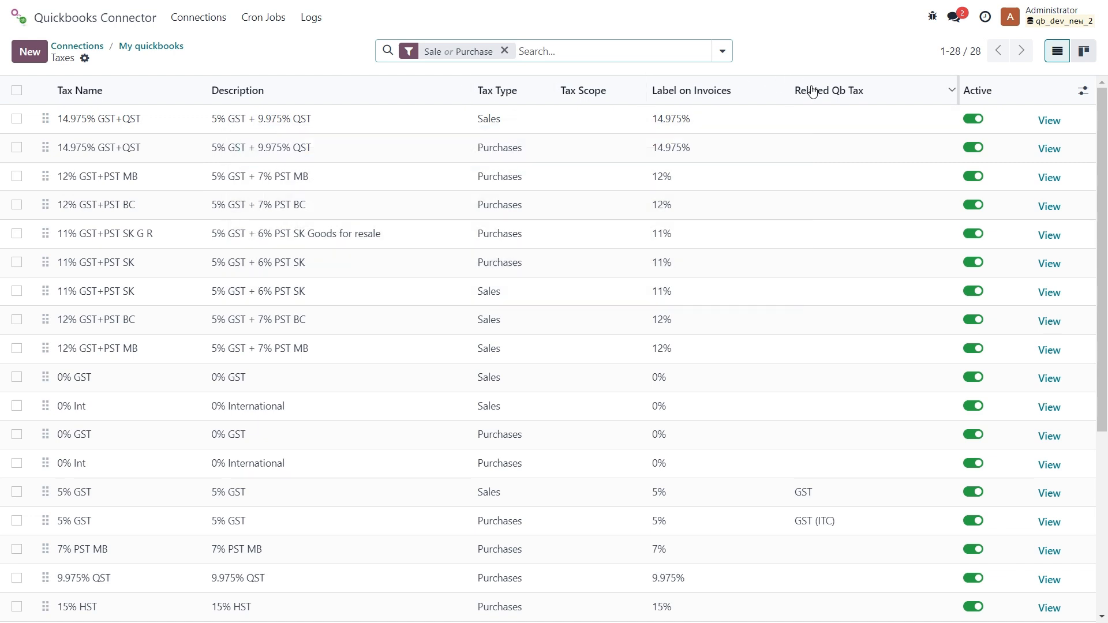
{"action": "mouse_move", "coordinate": [823, 112]}
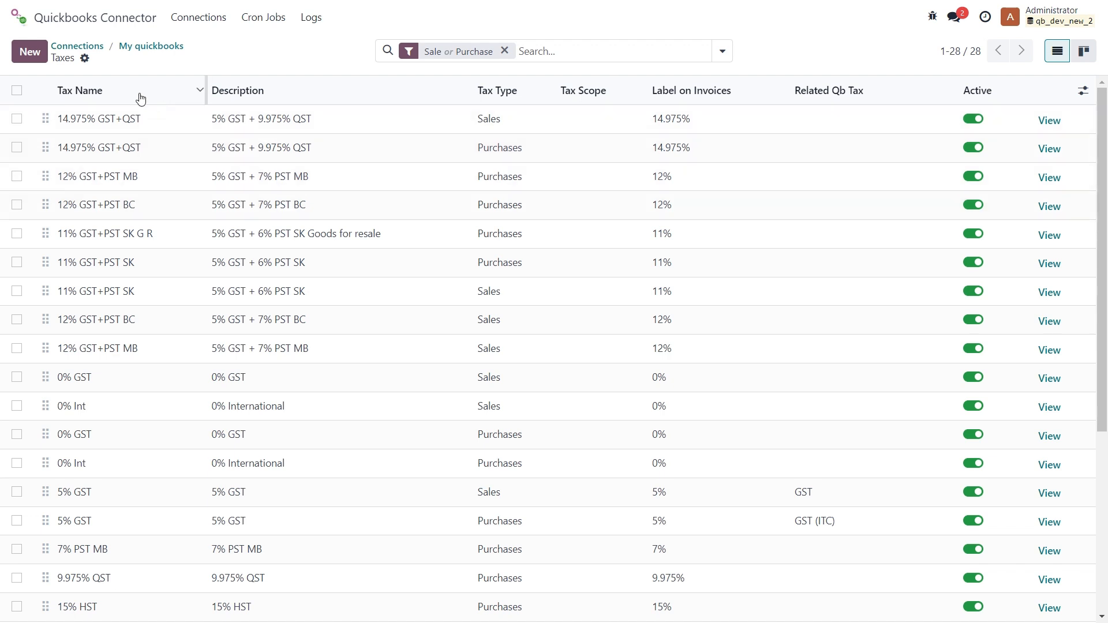
{"action": "mouse_move", "coordinate": [757, 215]}
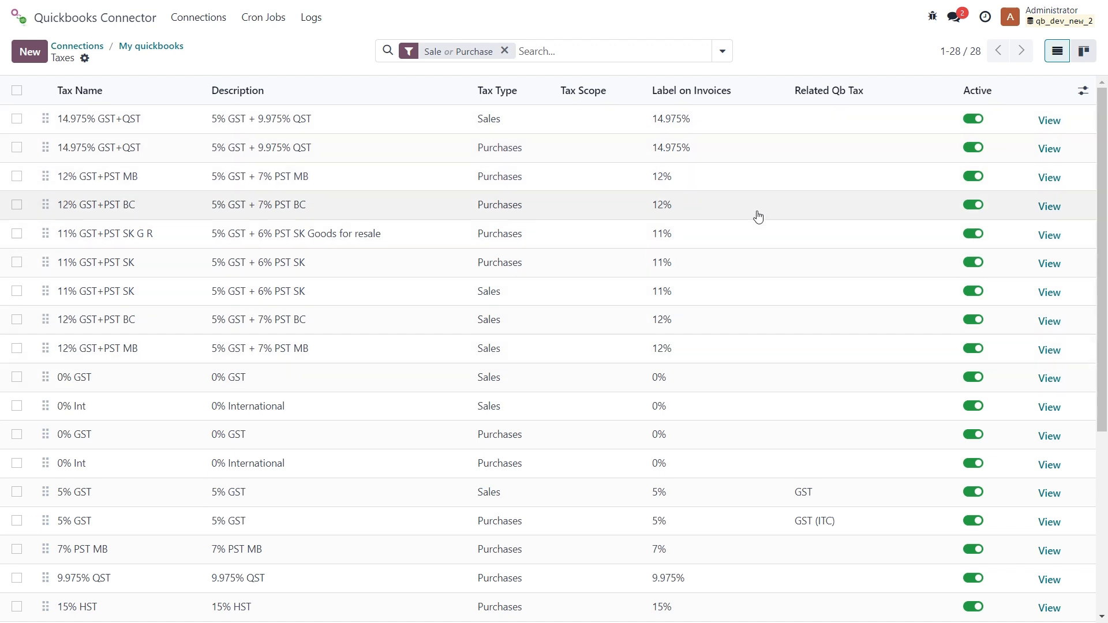
{"action": "mouse_move", "coordinate": [826, 247]}
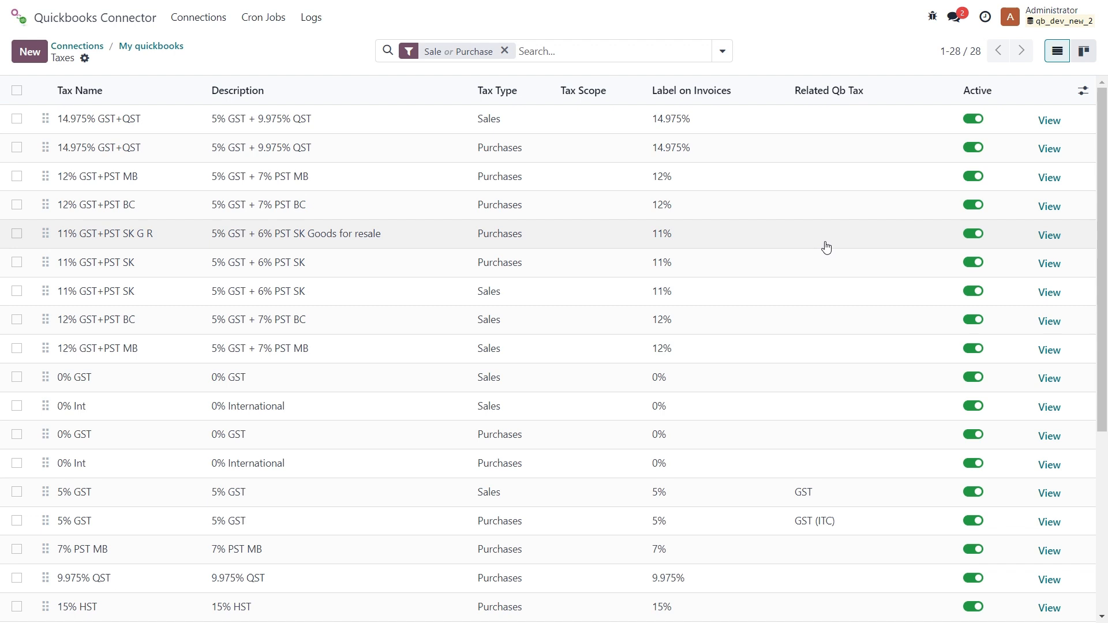
{"action": "mouse_move", "coordinate": [827, 127]}
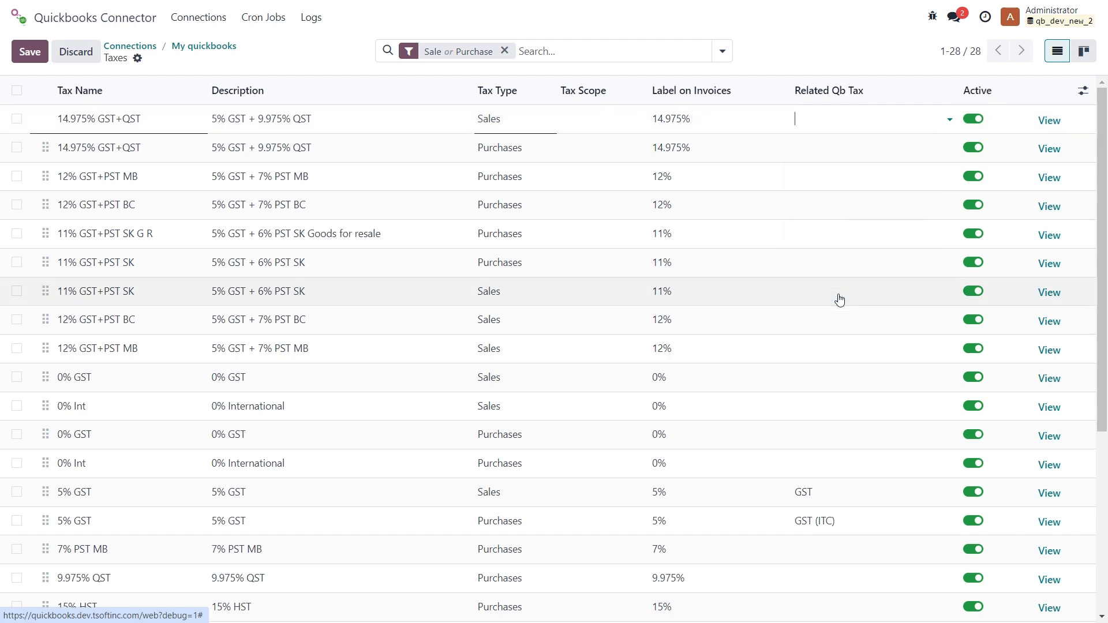
{"action": "left_click", "coordinate": [950, 119]}
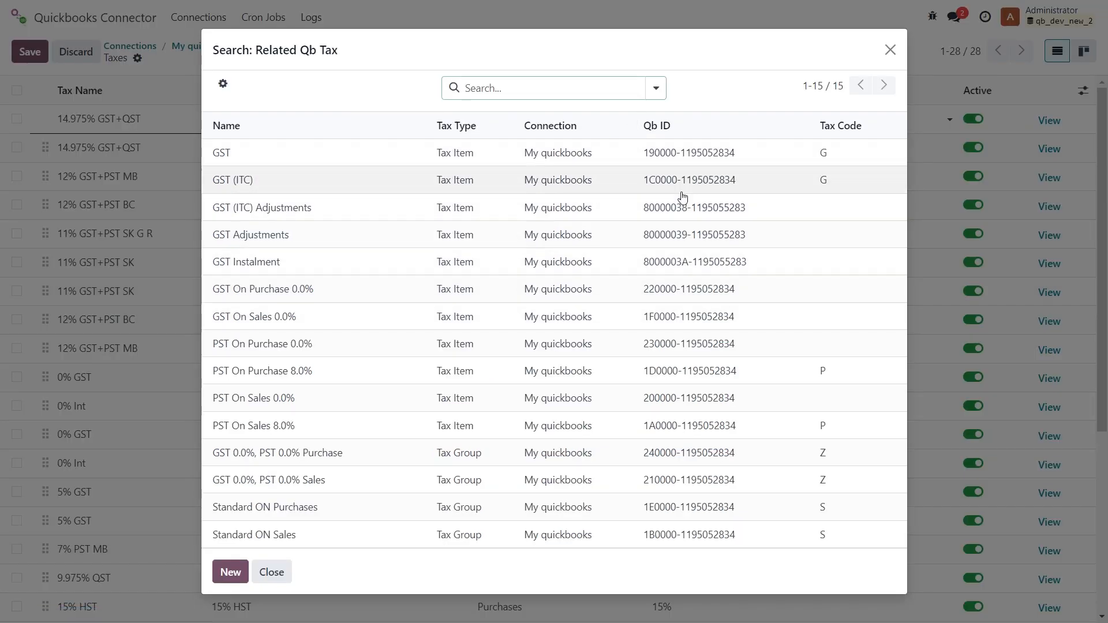